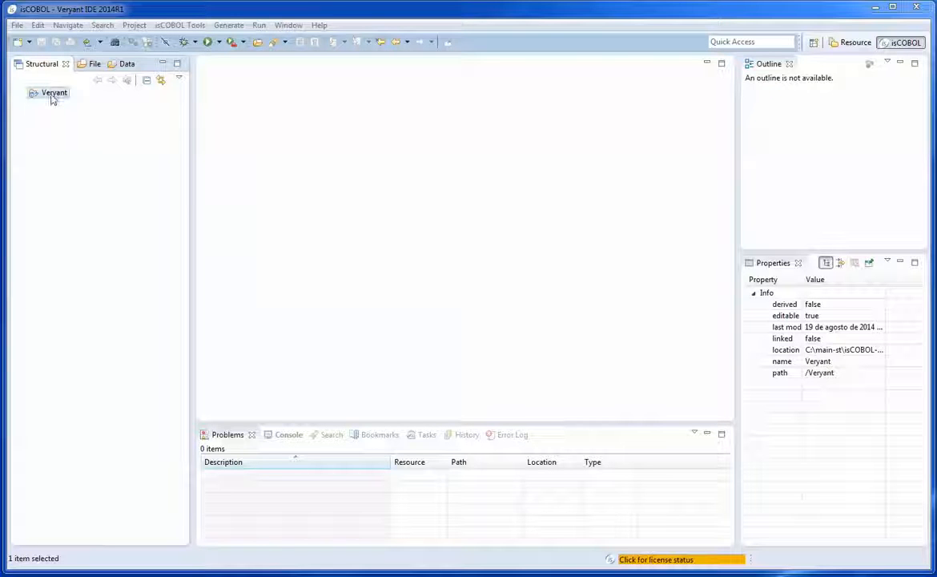
Step: Add a new Screen Program named customer.isp to the Veryant project's screen folder
{"action": "right_click", "coordinate": [54, 92]}
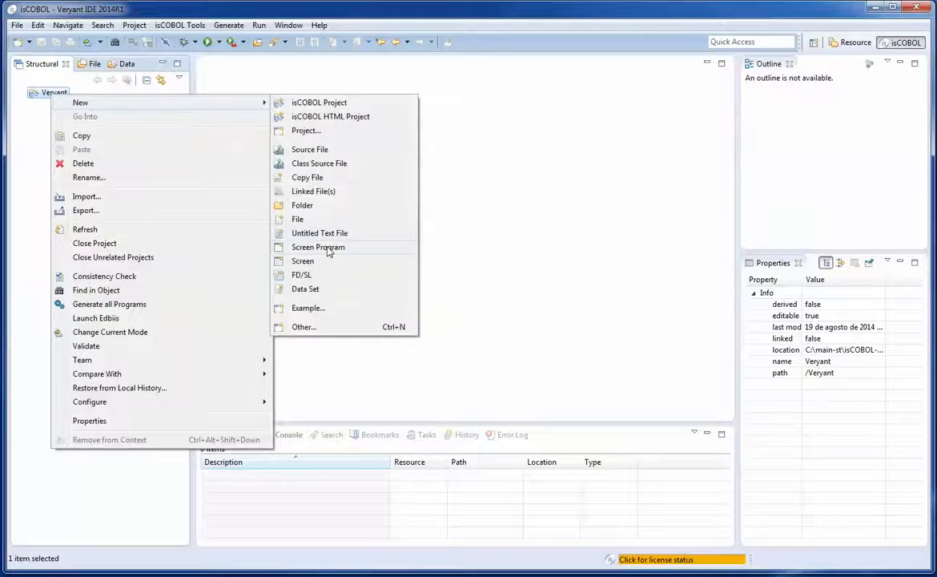
{"action": "left_click", "coordinate": [317, 247]}
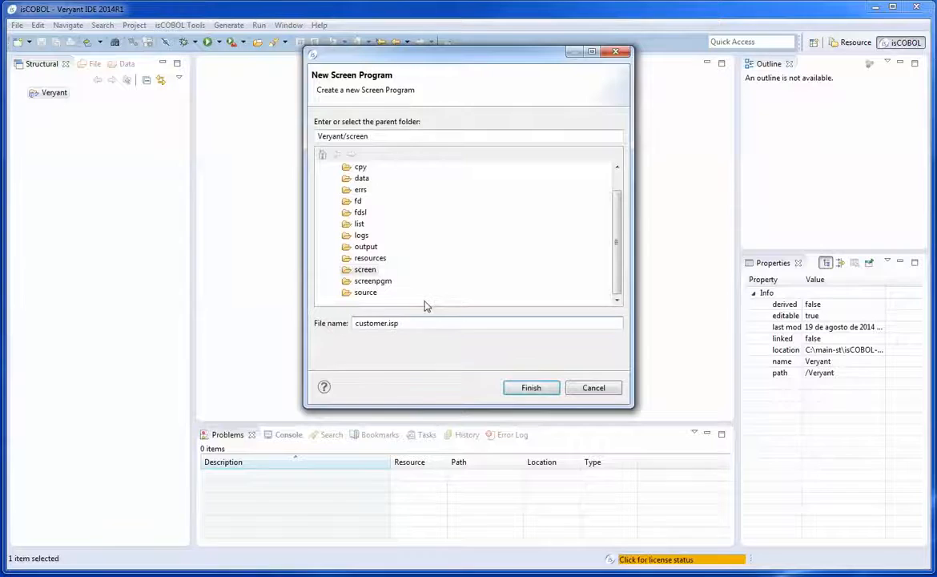
{"action": "left_click", "coordinate": [366, 269]}
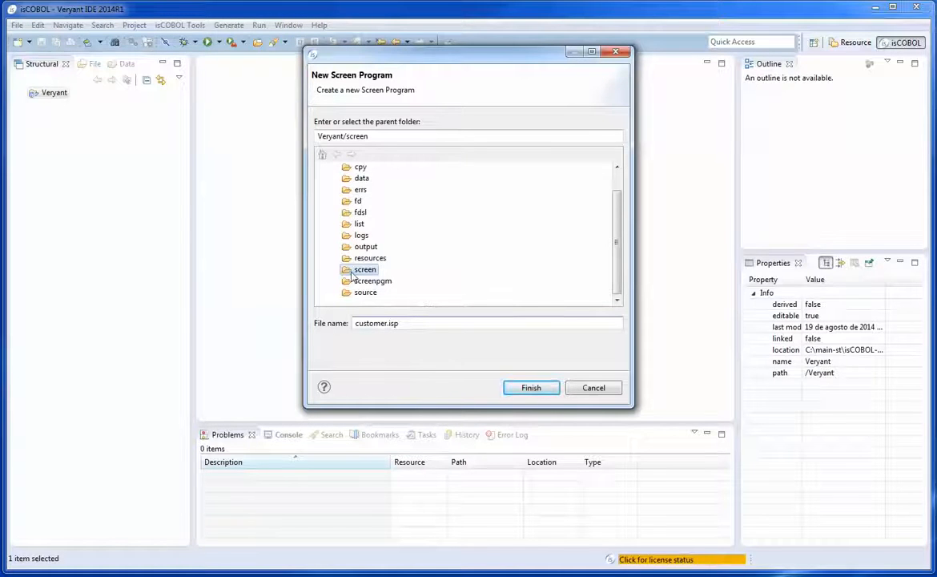
{"action": "left_click", "coordinate": [531, 387]}
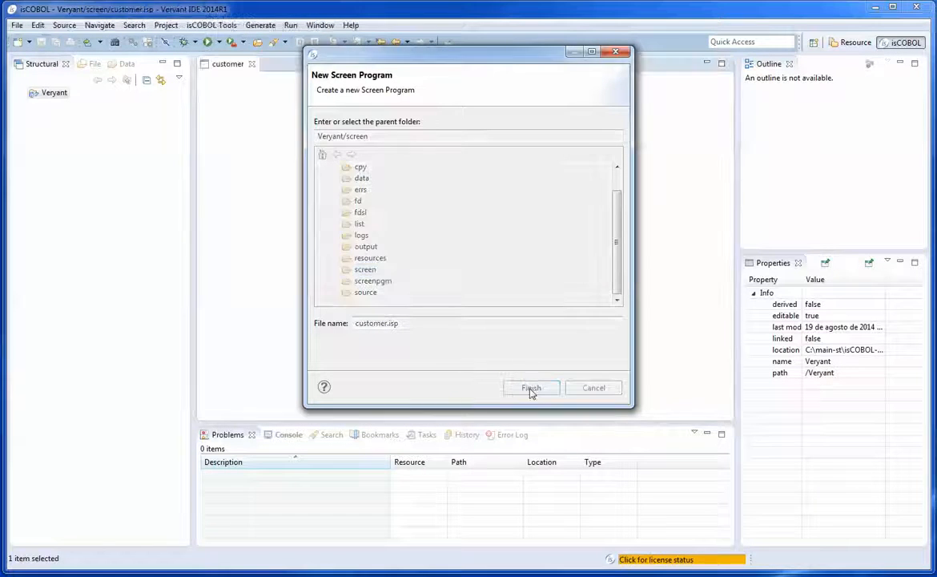
Step: Set the screen's title property to 'Customer Screen'
{"action": "left_click", "coordinate": [531, 387]}
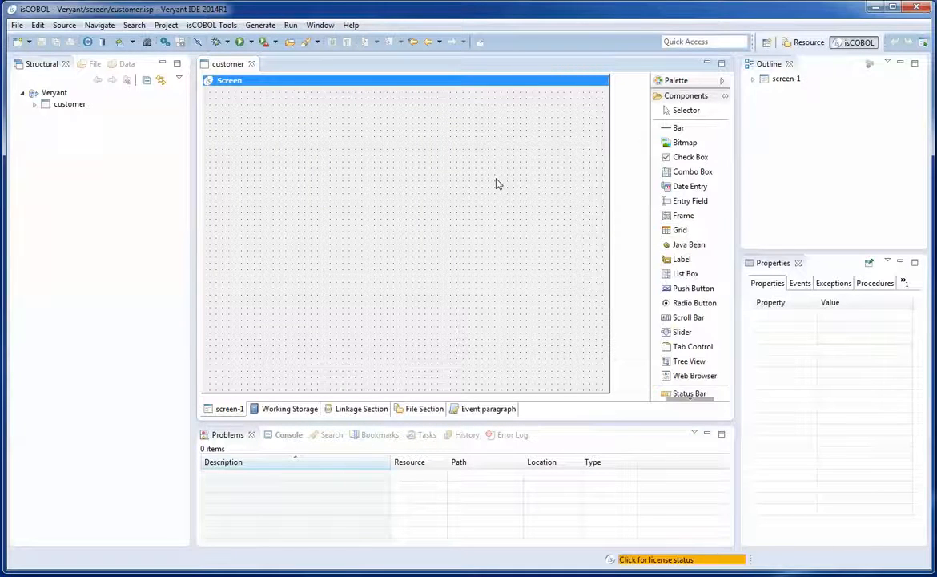
{"action": "left_click", "coordinate": [232, 85]}
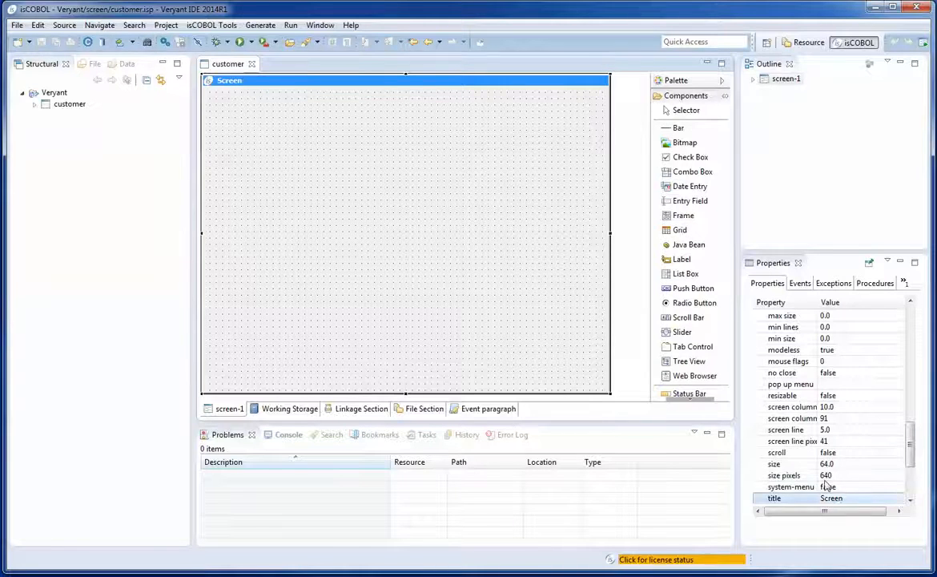
{"action": "left_click", "coordinate": [835, 497]}
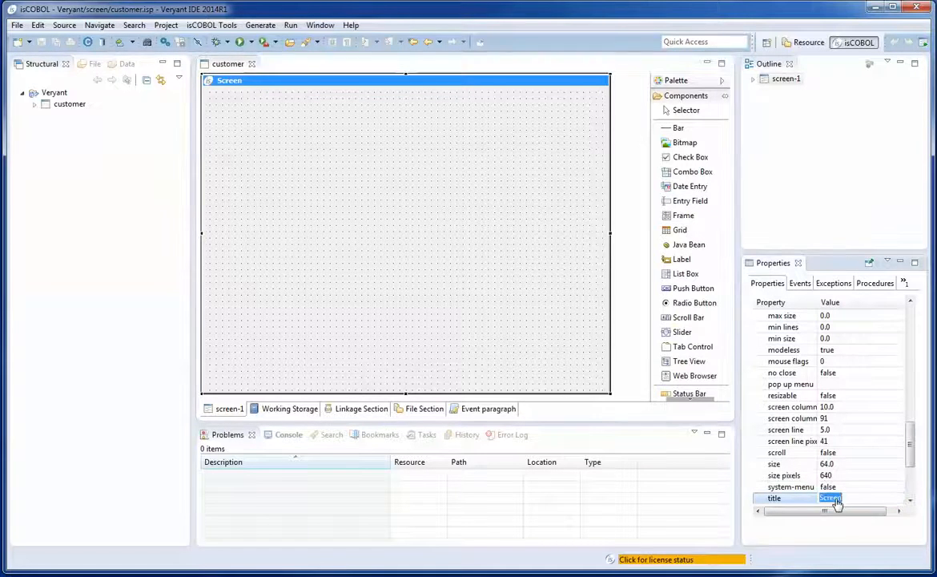
{"action": "type", "text": "Customer"}
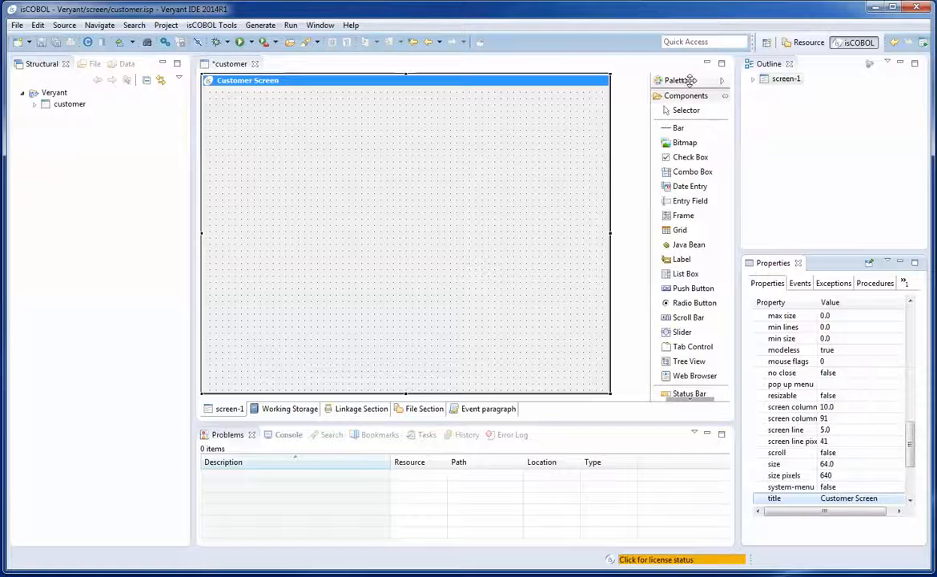
{"action": "mouse_move", "coordinate": [694, 303]}
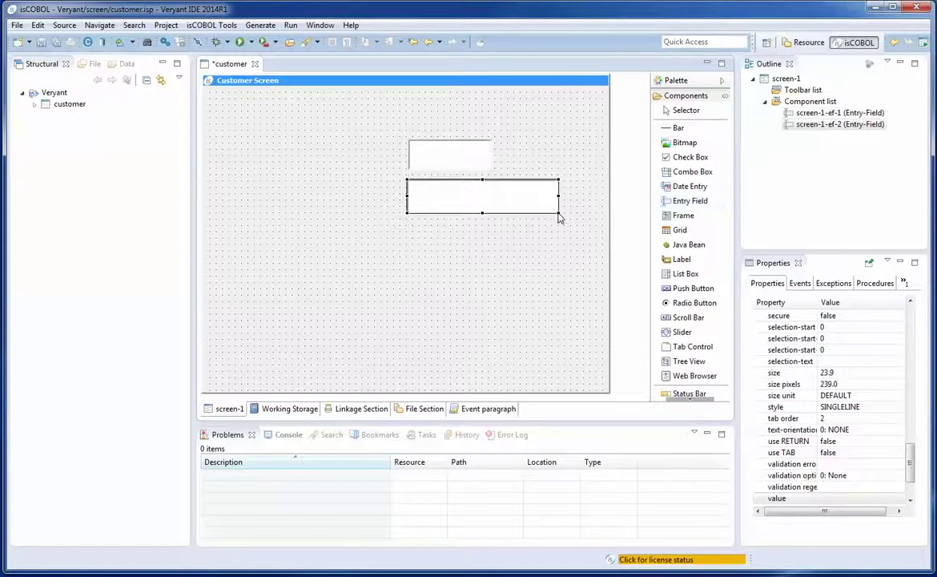
{"action": "mouse_move", "coordinate": [693, 287]}
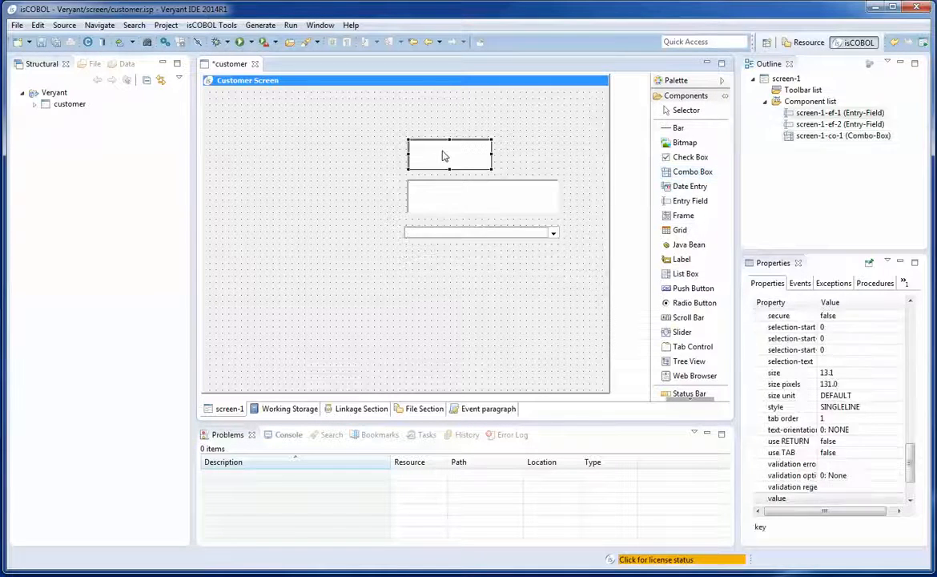
Step: Select the combo box and first entry field together and align their left edges
{"action": "left_click", "coordinate": [476, 233]}
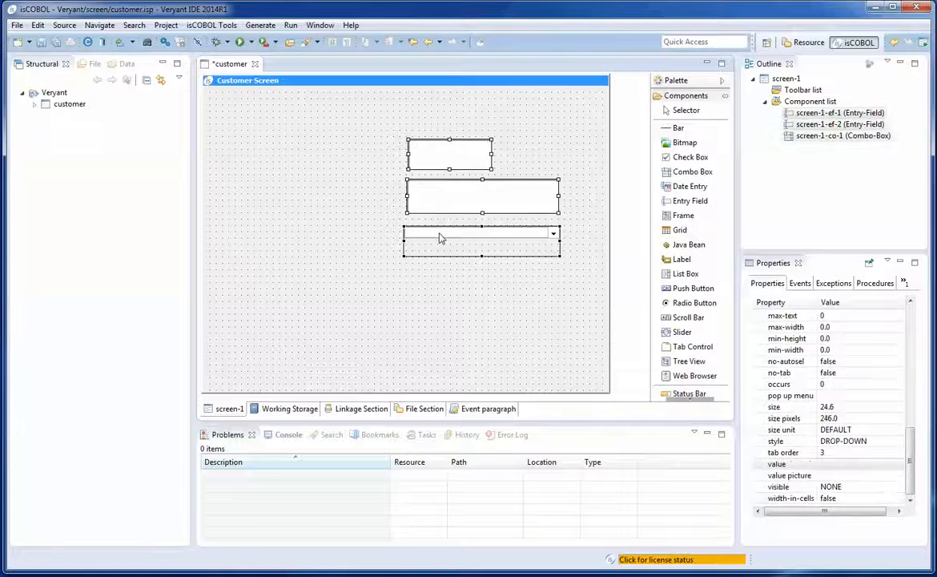
{"action": "left_click", "coordinate": [448, 153]}
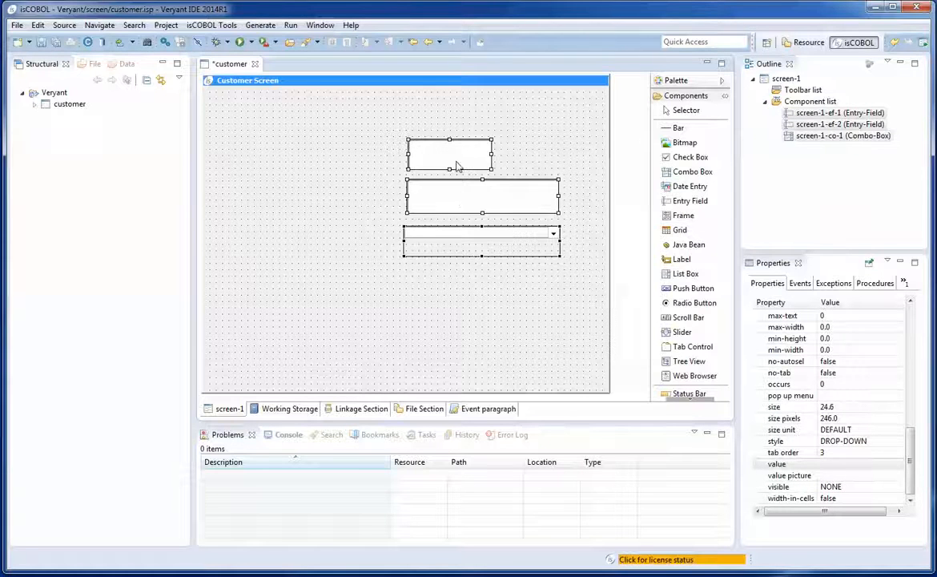
{"action": "right_click", "coordinate": [456, 166]}
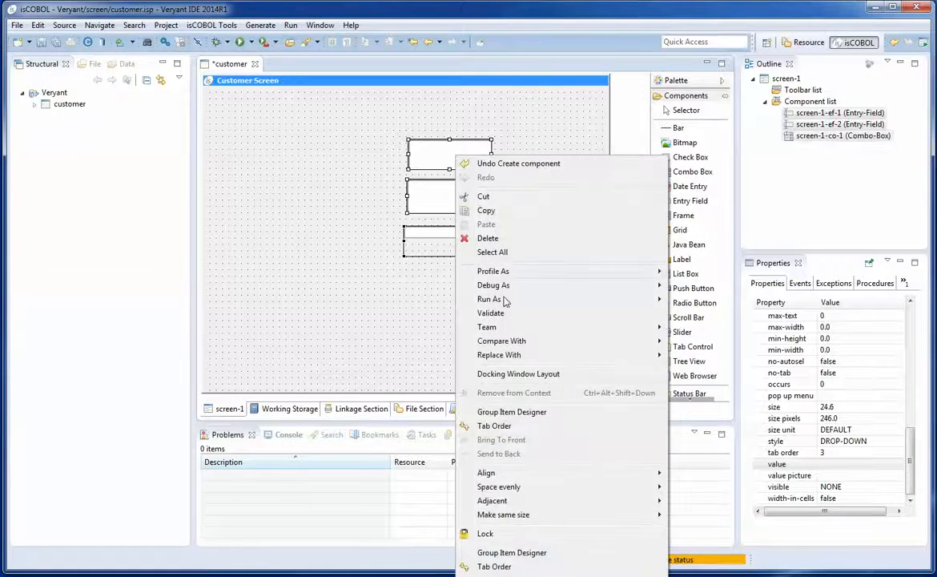
{"action": "mouse_move", "coordinate": [486, 472]}
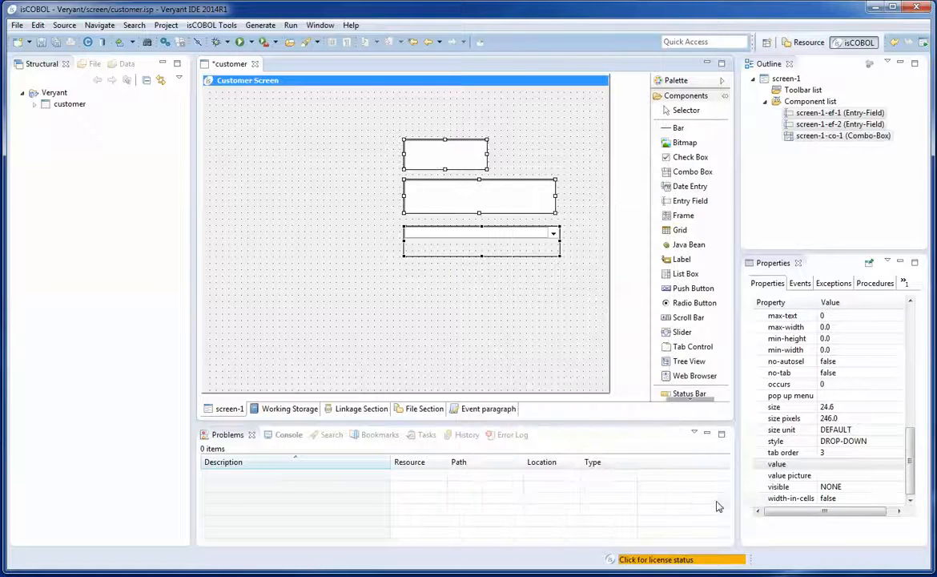
{"action": "right_click", "coordinate": [444, 154]}
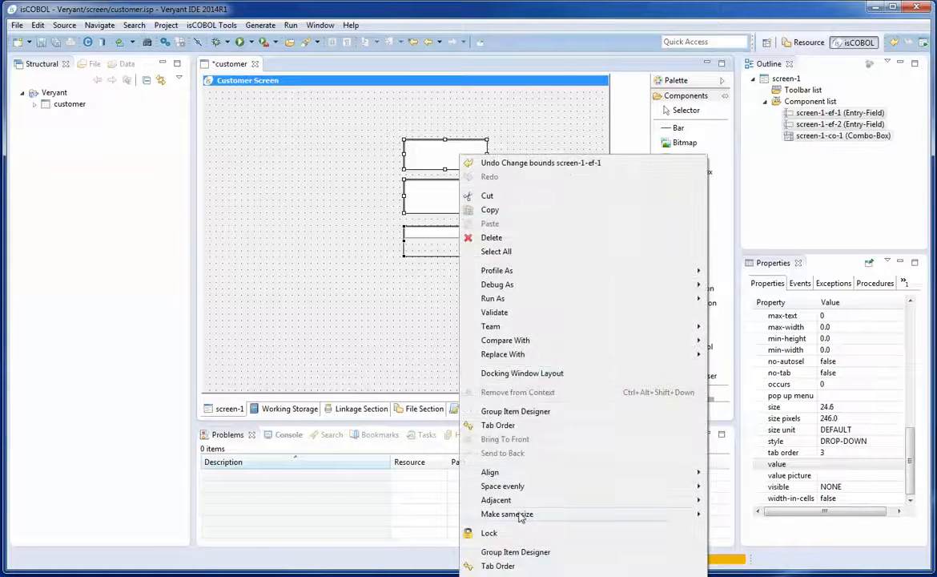
{"action": "mouse_move", "coordinate": [507, 513]}
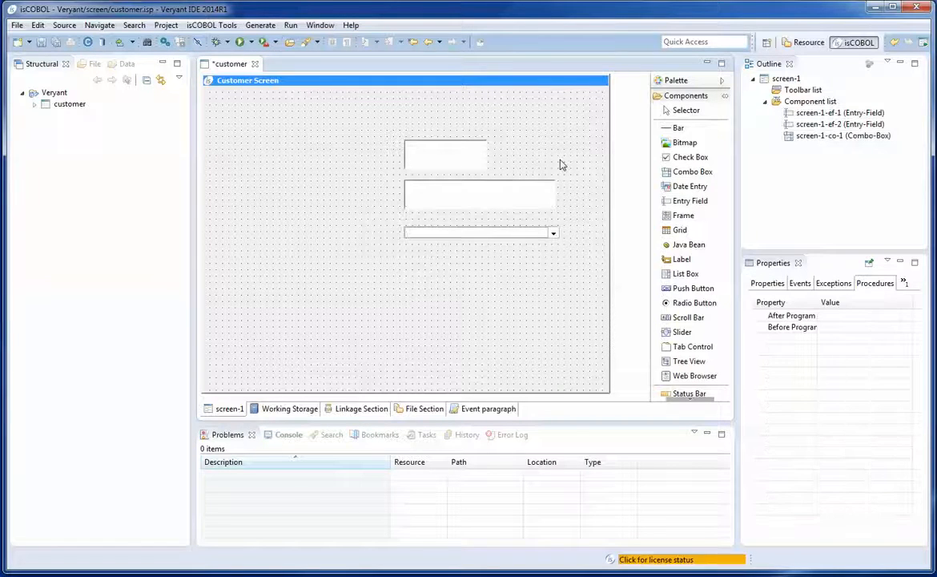
Step: Name the entry fields scr-cust-id and scr-cust-name, and the combo box scr-cust-mem-type
{"action": "left_click", "coordinate": [444, 154]}
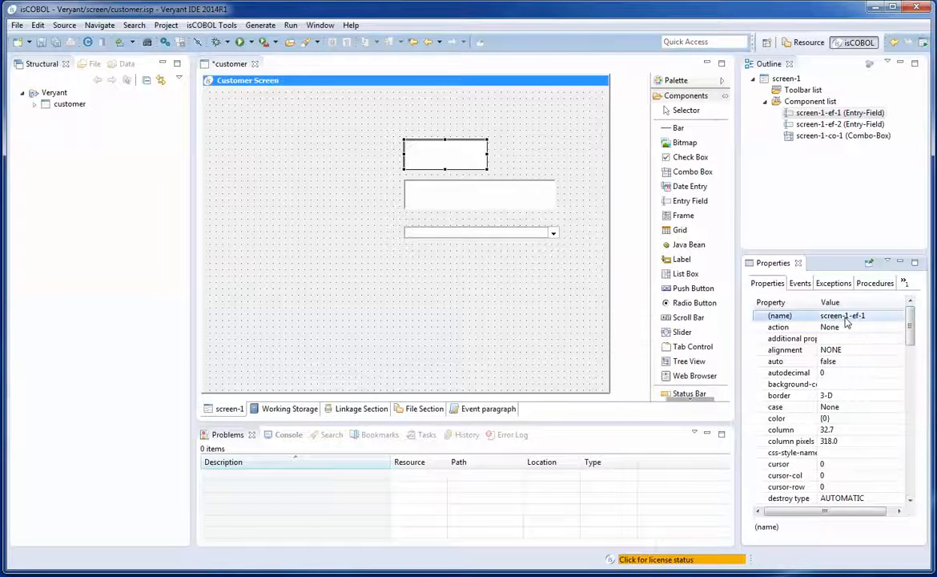
{"action": "type", "text": "scr-cust-id"}
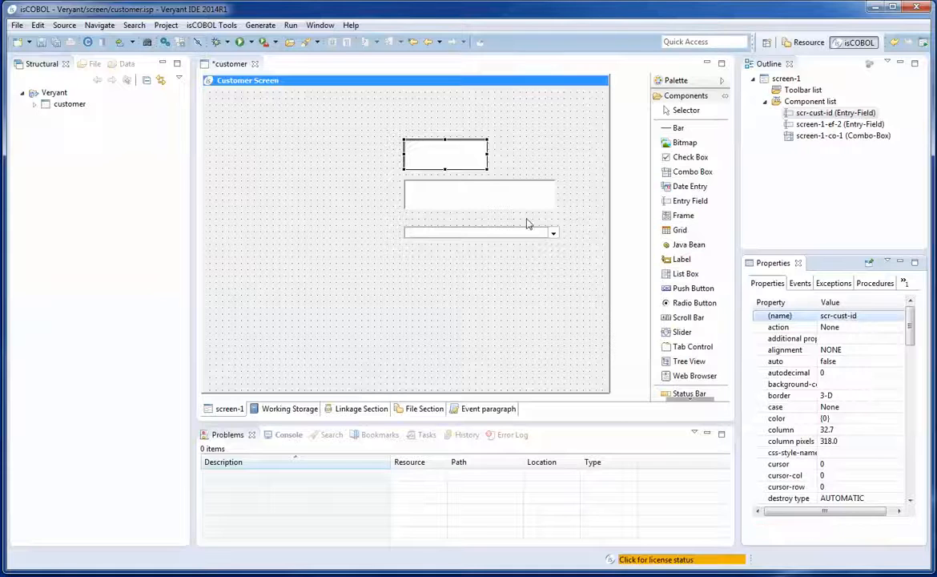
{"action": "left_click", "coordinate": [479, 194]}
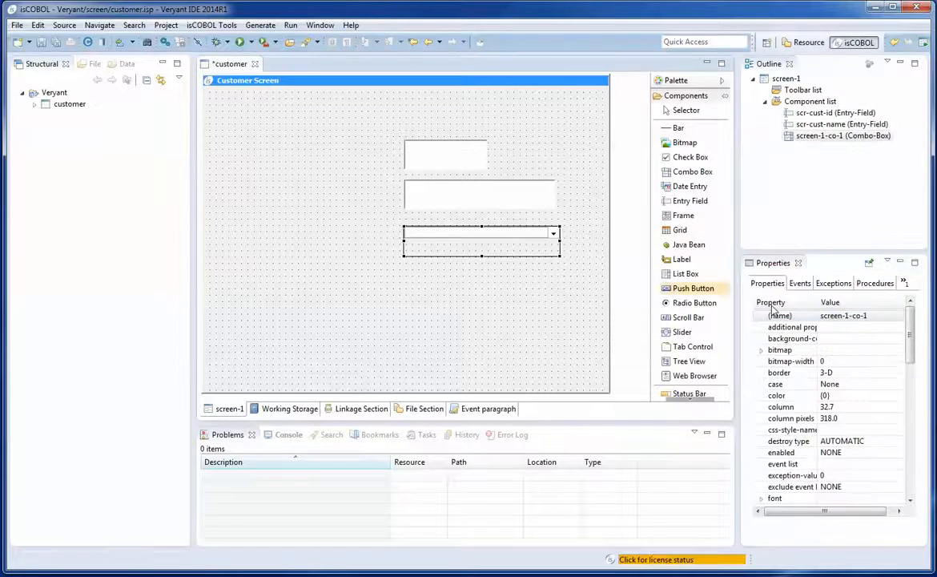
{"action": "double_click", "coordinate": [865, 315]}
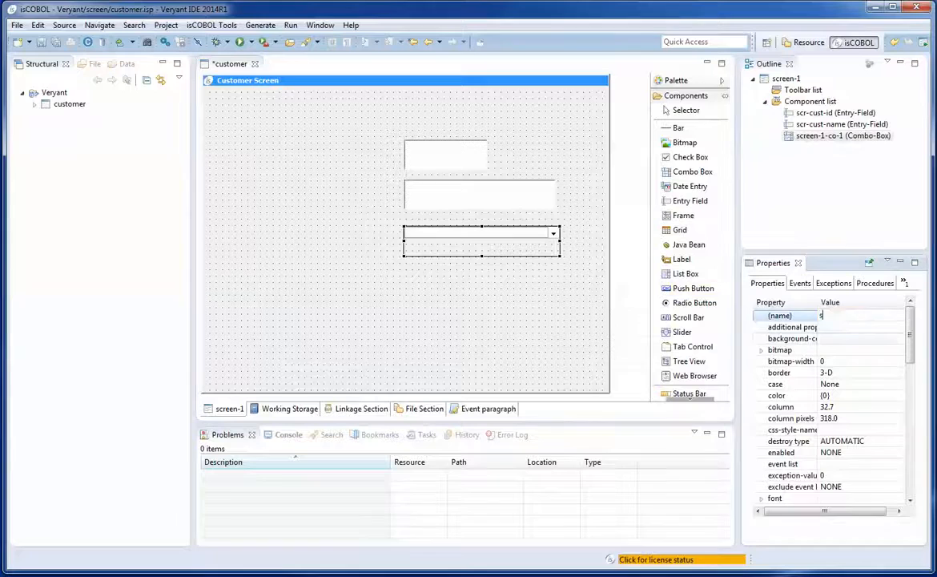
{"action": "type", "text": "scr-cust-mem-"}
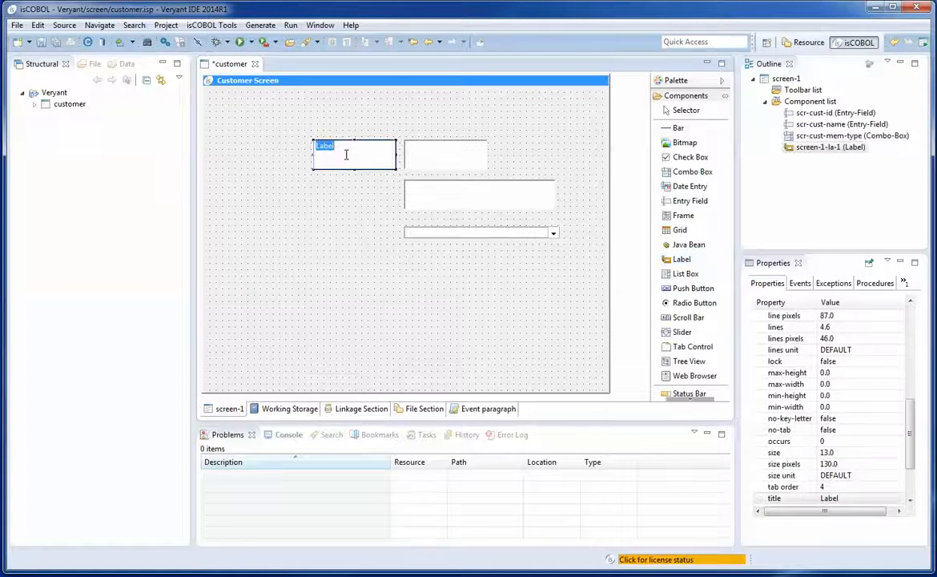
Step: Enter label texts 'Customer ID:', 'Customer Name:' and 'Membership type:'
{"action": "type", "text": "Customer ID:"}
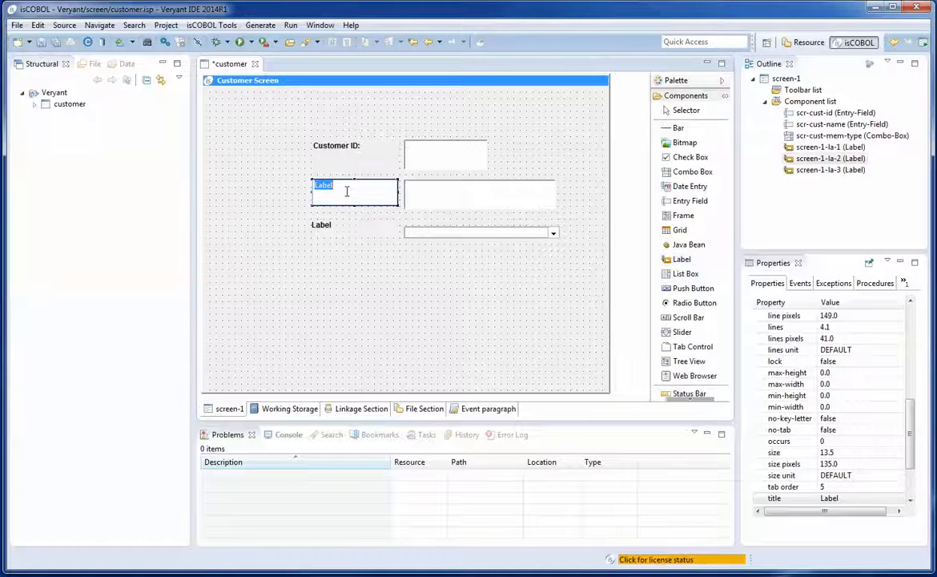
{"action": "type", "text": "Customer Name:"}
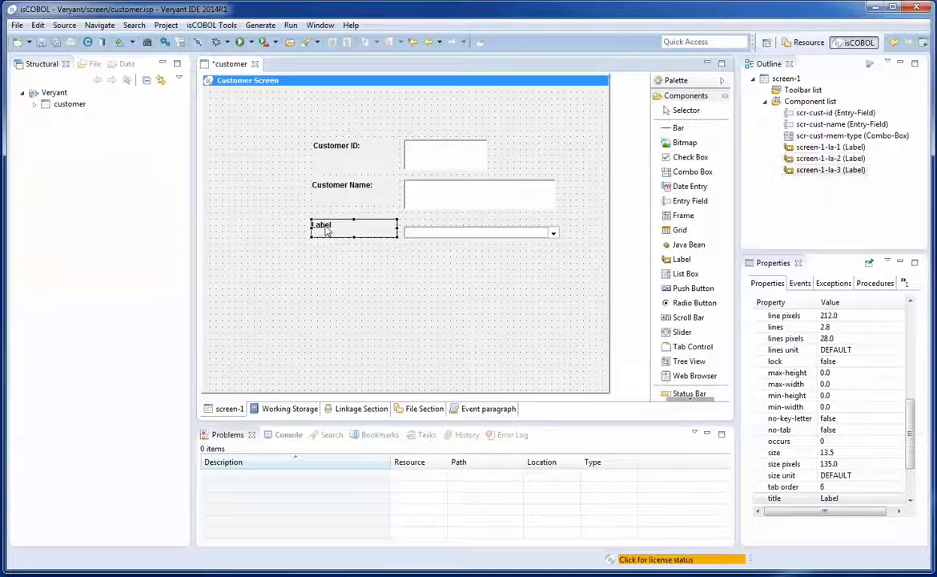
{"action": "type", "text": "Membership type:"}
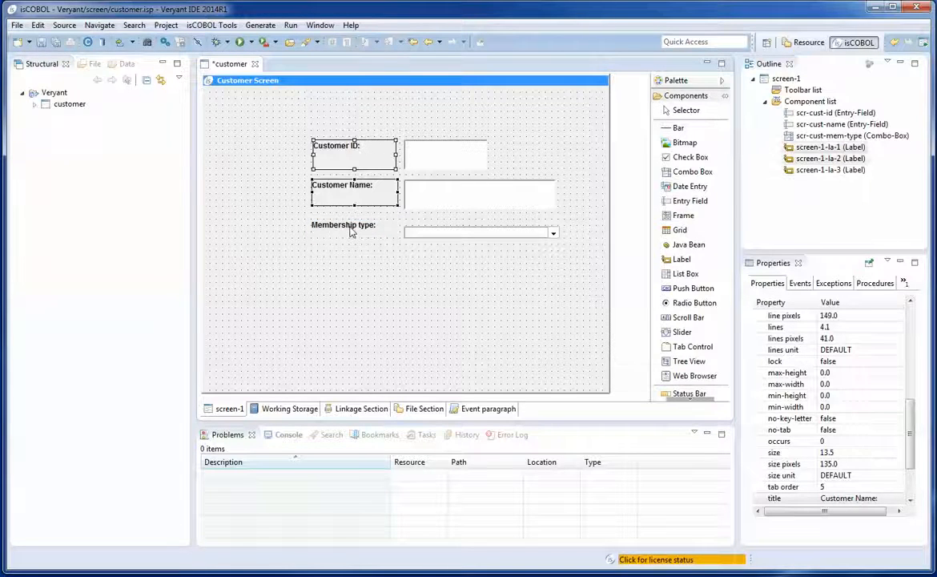
Step: Align the three labels on their left edges and deselect them
{"action": "right_click", "coordinate": [349, 229]}
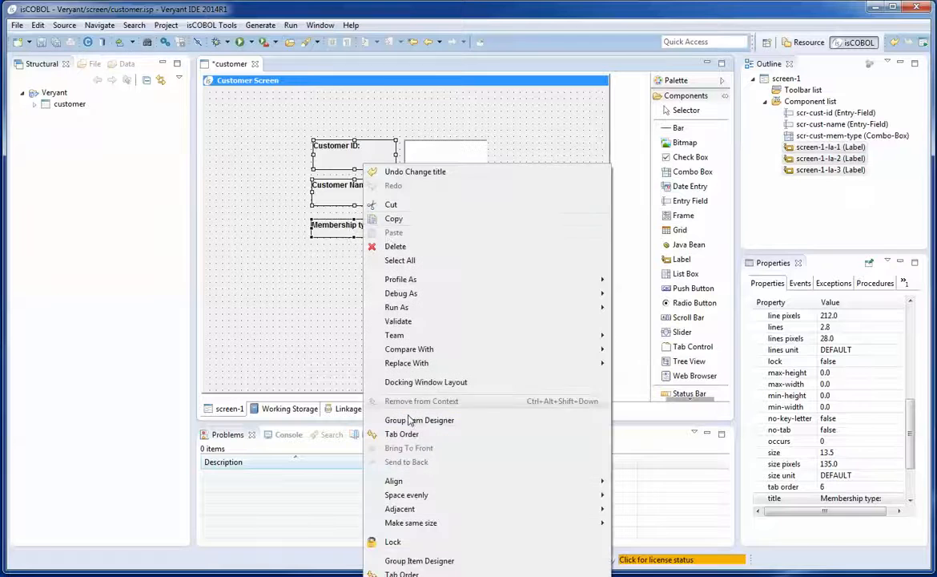
{"action": "mouse_move", "coordinate": [393, 481]}
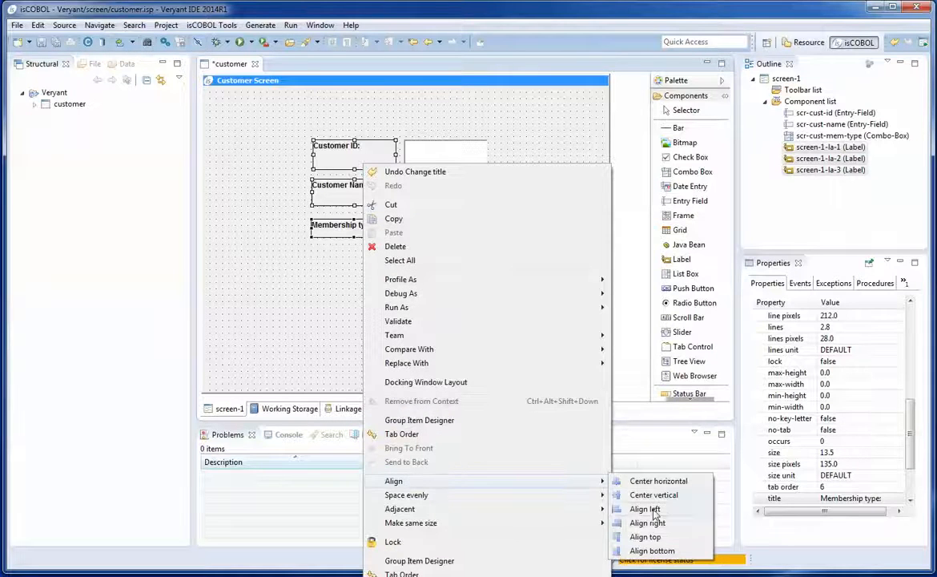
{"action": "left_click", "coordinate": [644, 507]}
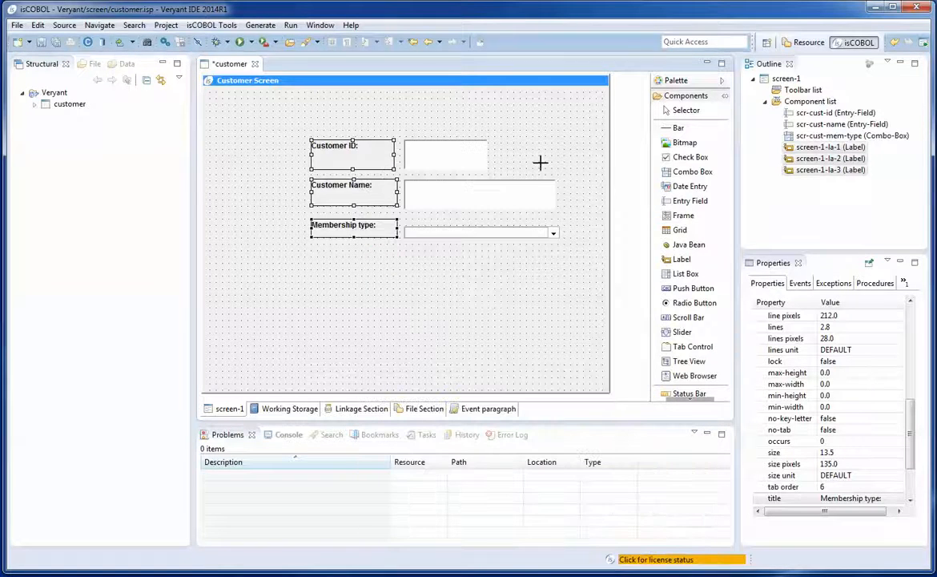
{"action": "left_click", "coordinate": [350, 153]}
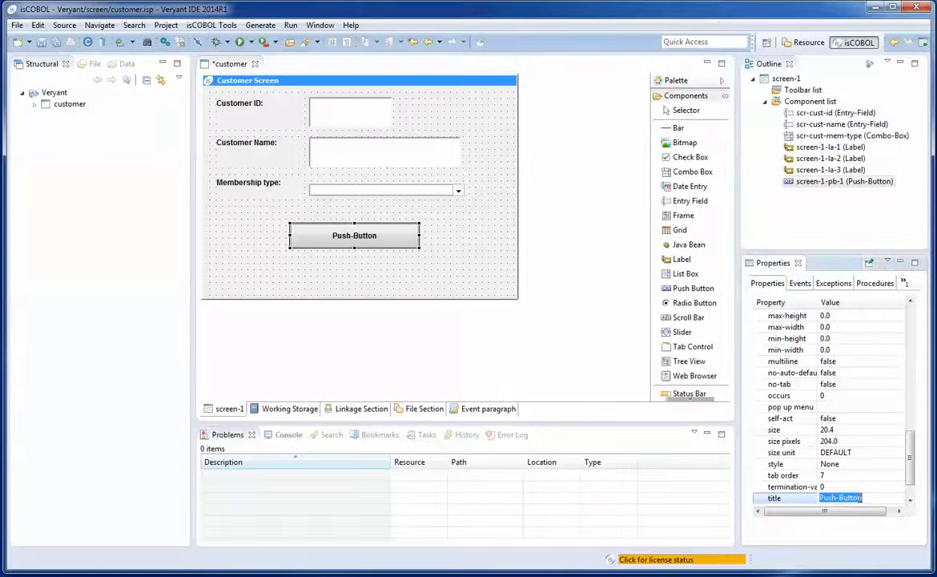
Step: Title the push button 'Save Customer' and name it scr-pb-save
{"action": "type", "text": "Save Cust"}
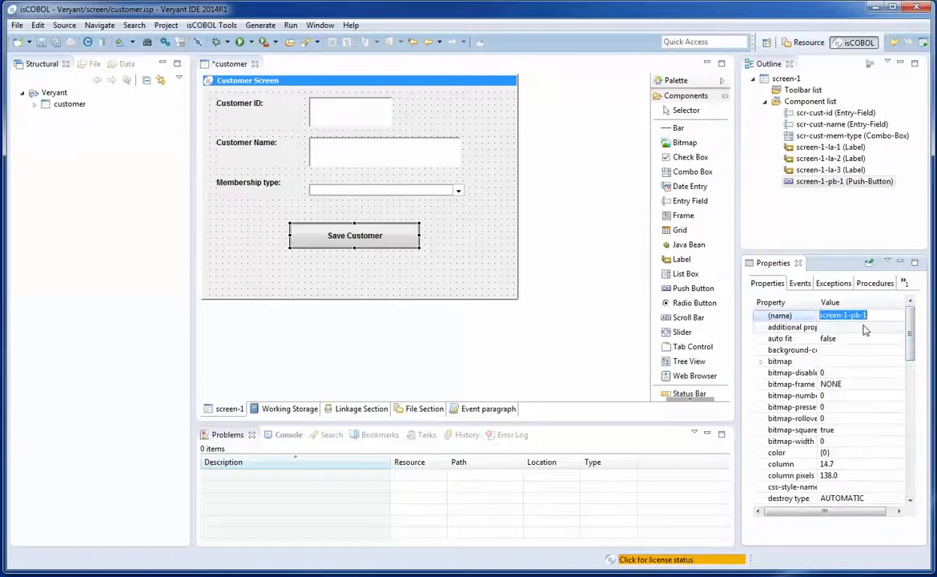
{"action": "type", "text": "scr-pb-"}
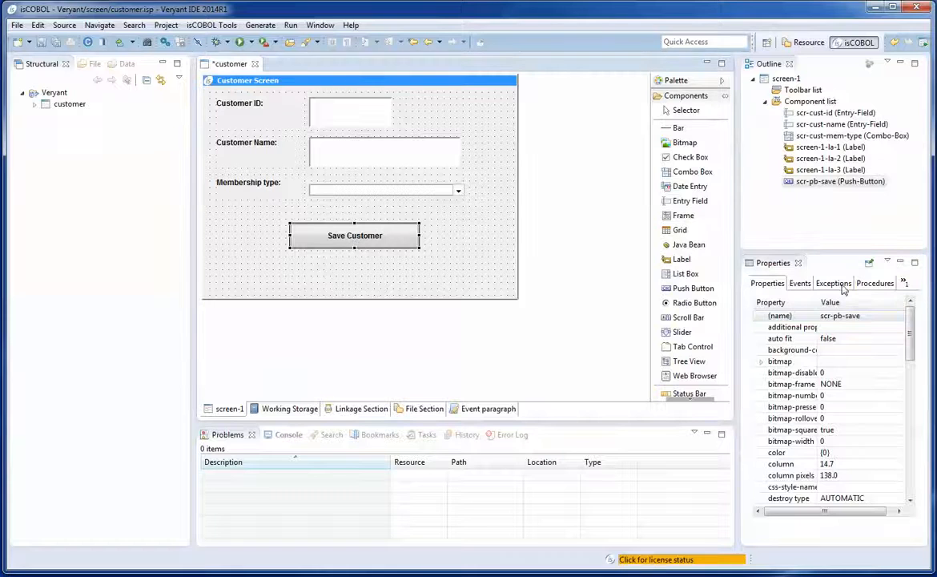
Step: Create the scr-pb-save-exc-cmd-clicked paragraph for the button's cmd-clicked exception
{"action": "left_click", "coordinate": [833, 283]}
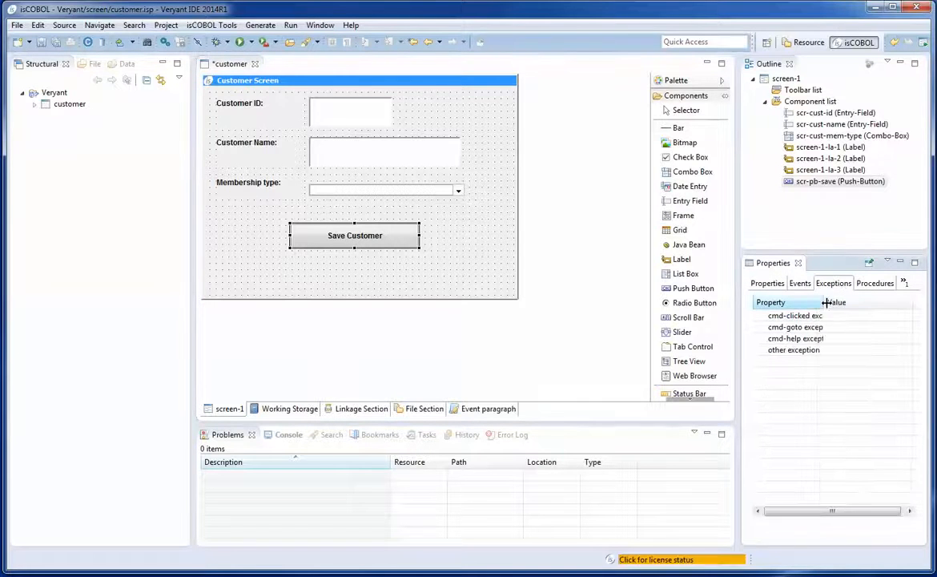
{"action": "left_click", "coordinate": [804, 315]}
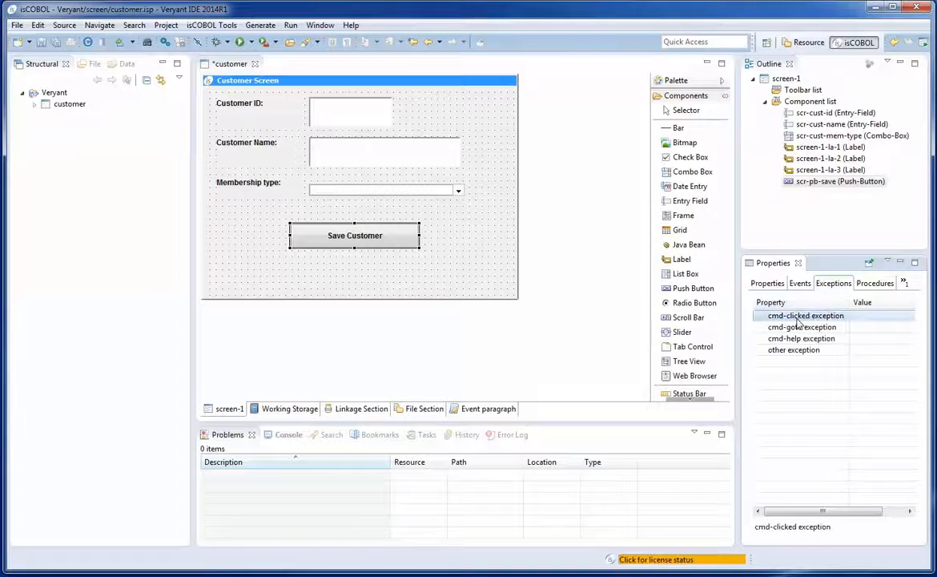
{"action": "left_click", "coordinate": [903, 315]}
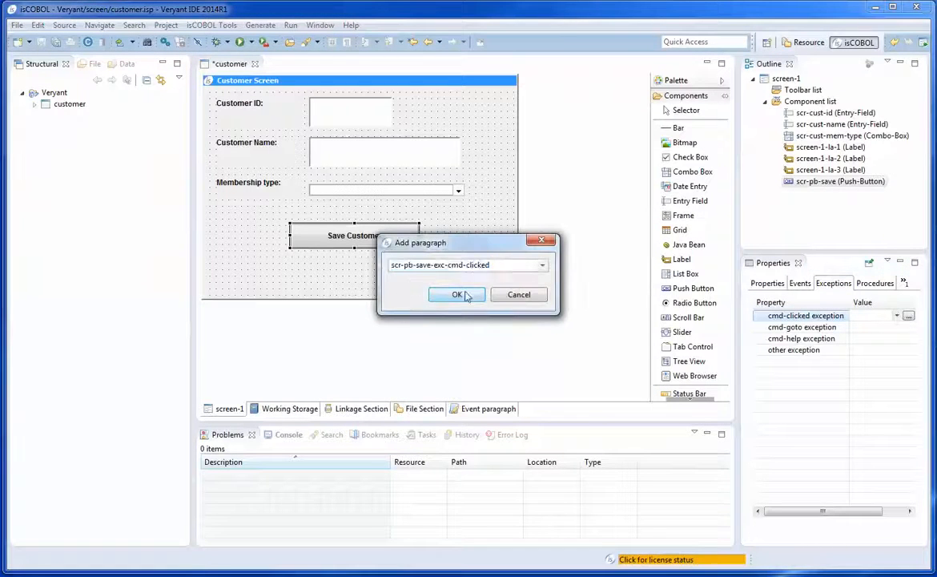
{"action": "left_click", "coordinate": [457, 294]}
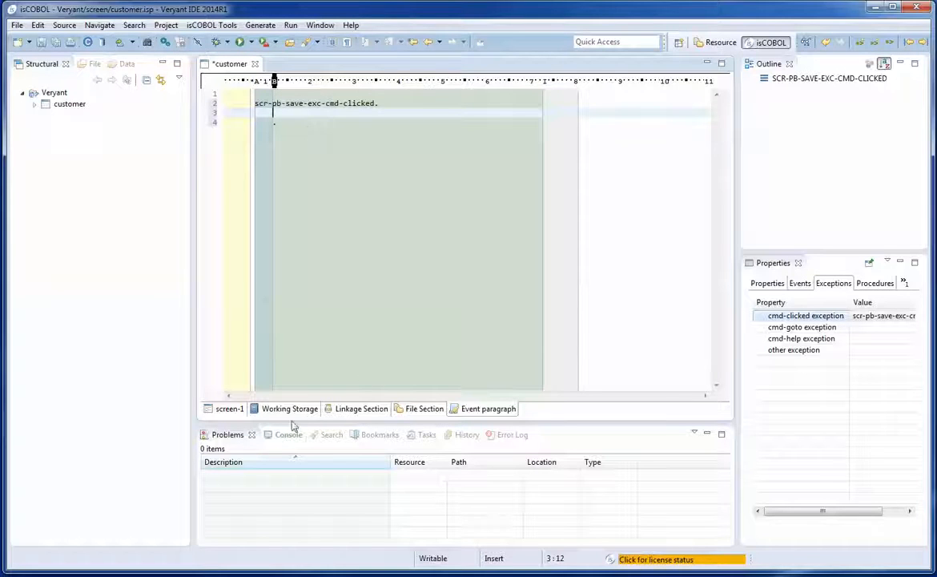
{"action": "left_click", "coordinate": [289, 408]}
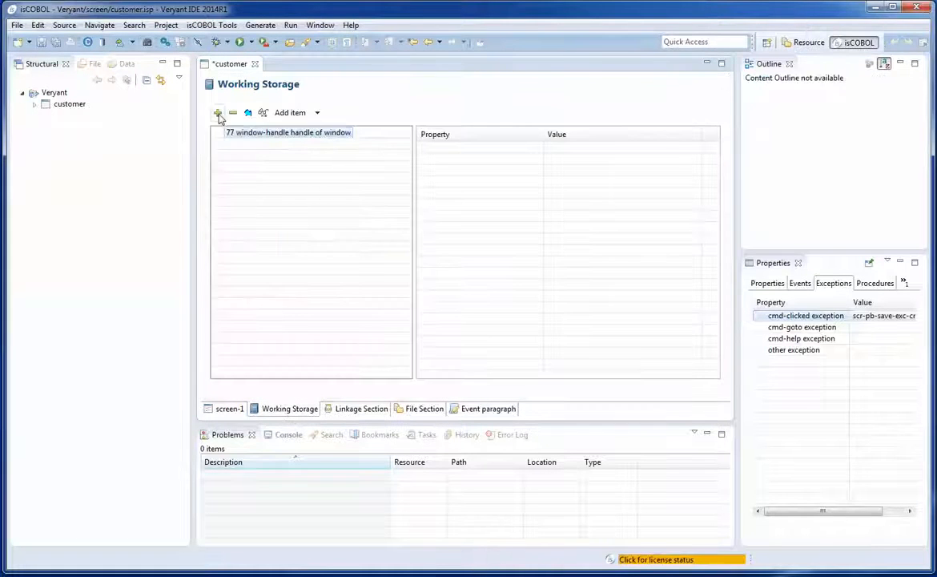
Step: Add working-storage items ws-cust-id x(10), ws-cust-name x(80) and ws-cust-mem-type 9(1)
{"action": "left_click", "coordinate": [217, 112]}
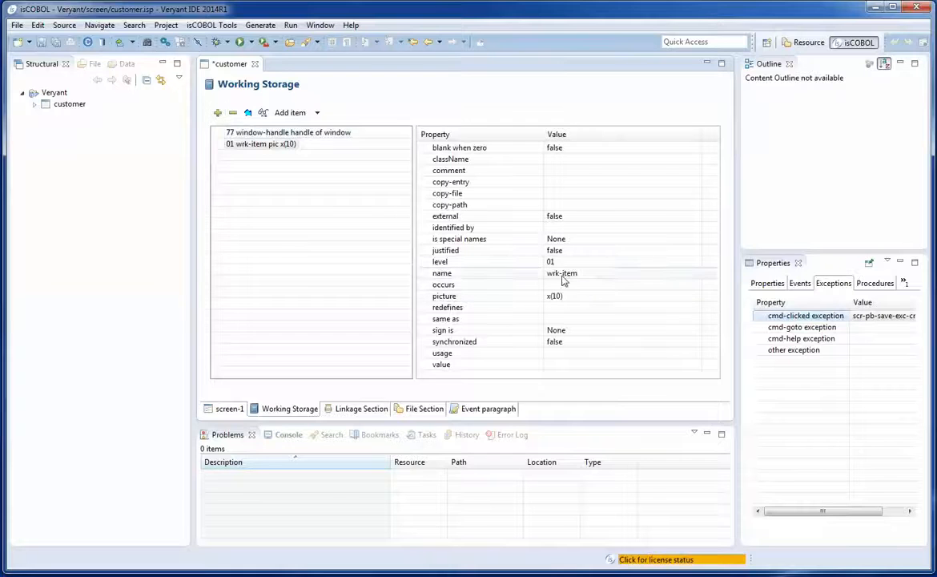
{"action": "type", "text": "ws-cust-id"}
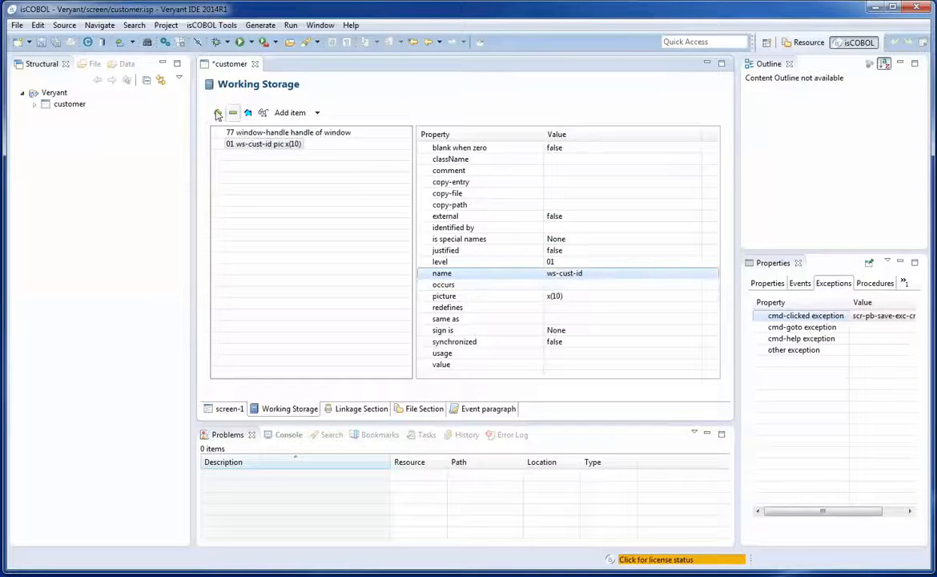
{"action": "left_click", "coordinate": [217, 112]}
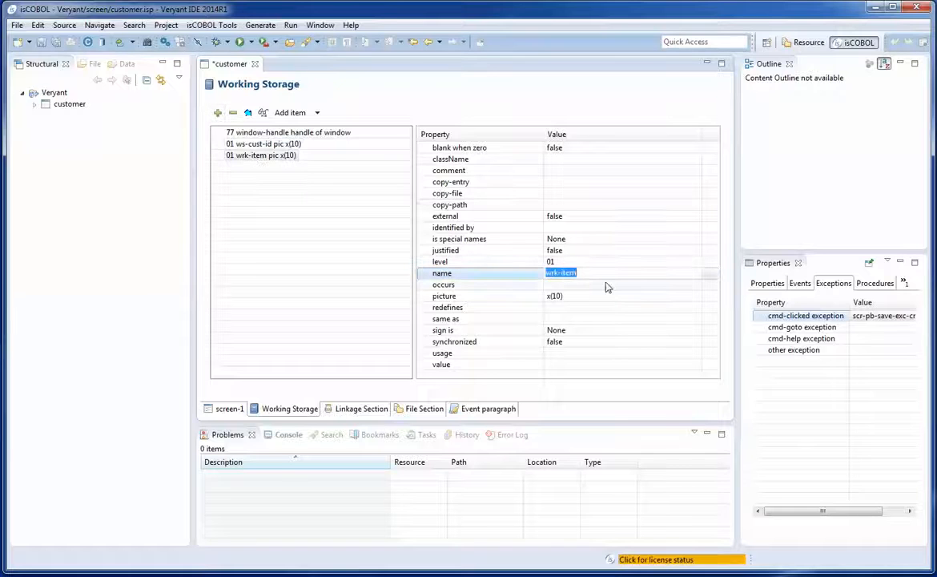
{"action": "type", "text": "ws-cust-name"}
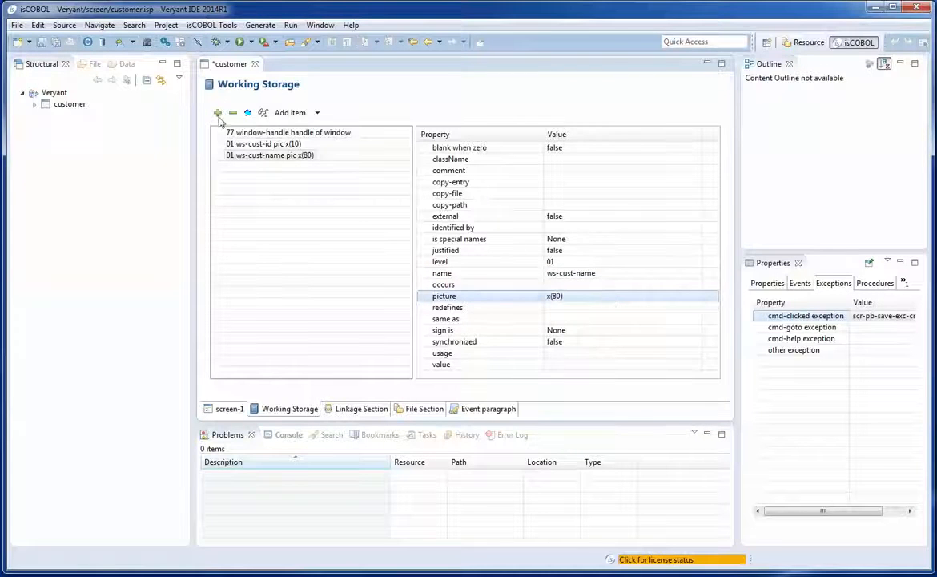
{"action": "left_click", "coordinate": [217, 113]}
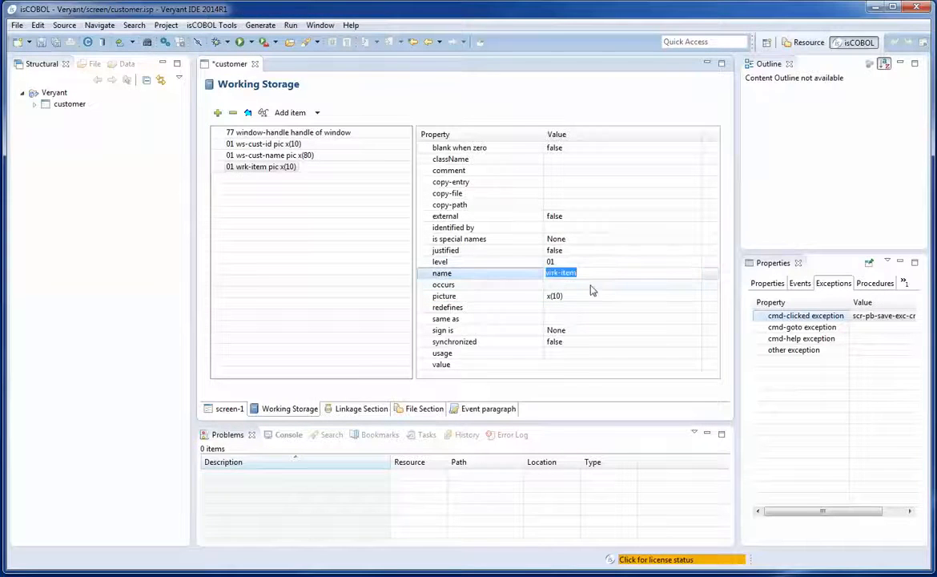
{"action": "type", "text": "ws-"}
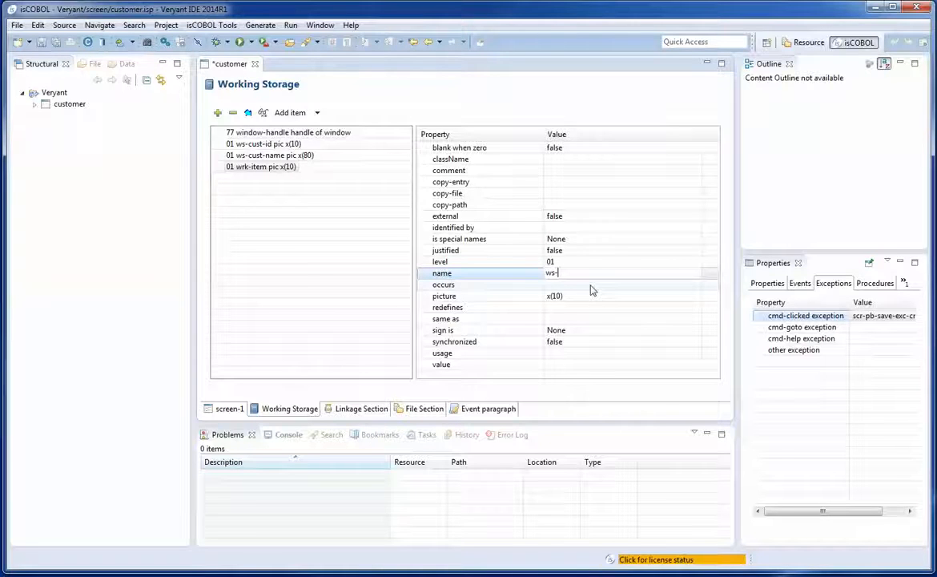
{"action": "type", "text": "cust-"}
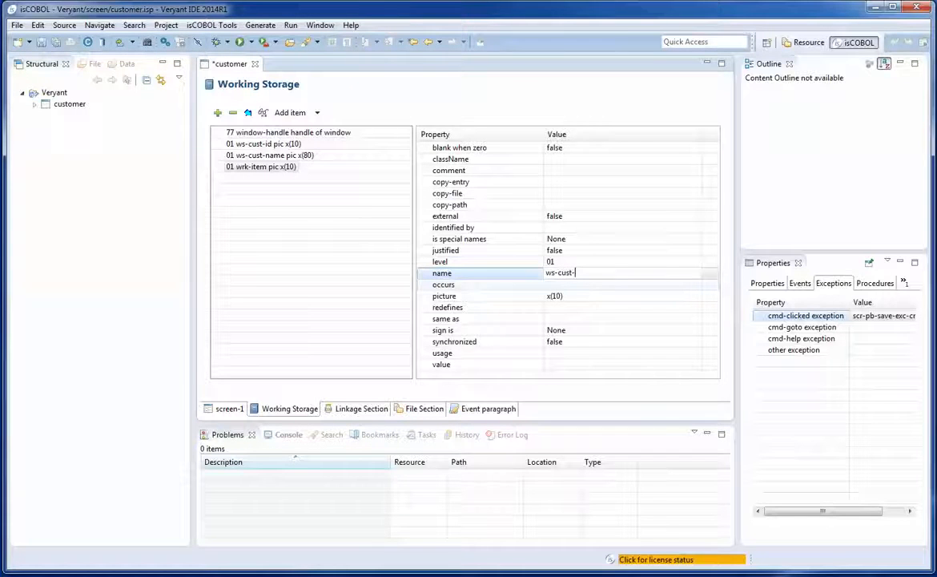
{"action": "type", "text": "mem-type"}
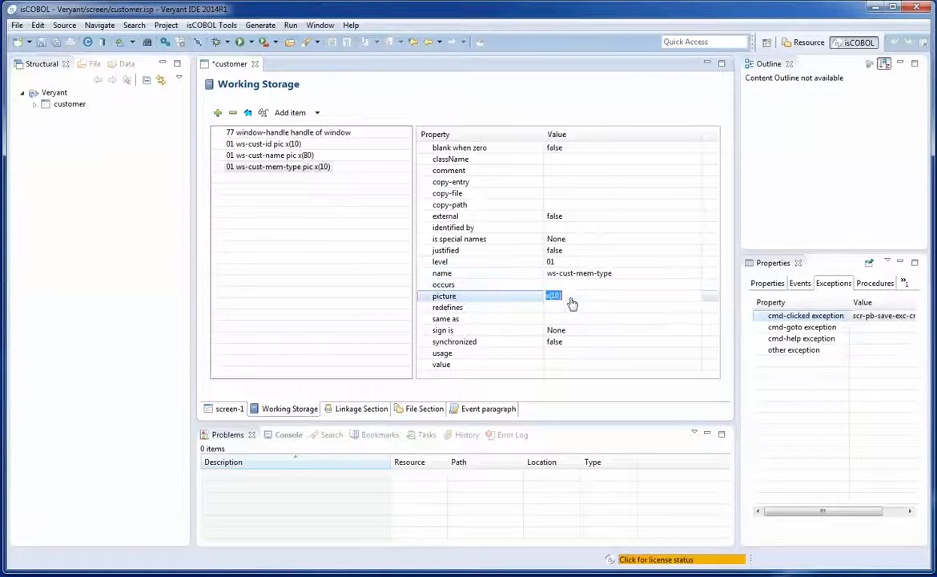
{"action": "type", "text": "9(1)"}
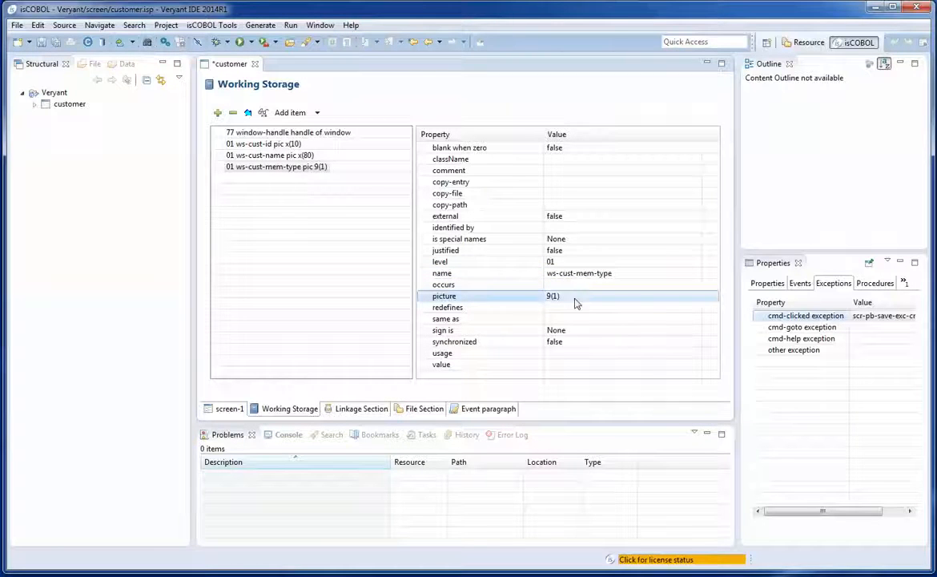
{"action": "left_click", "coordinate": [230, 408]}
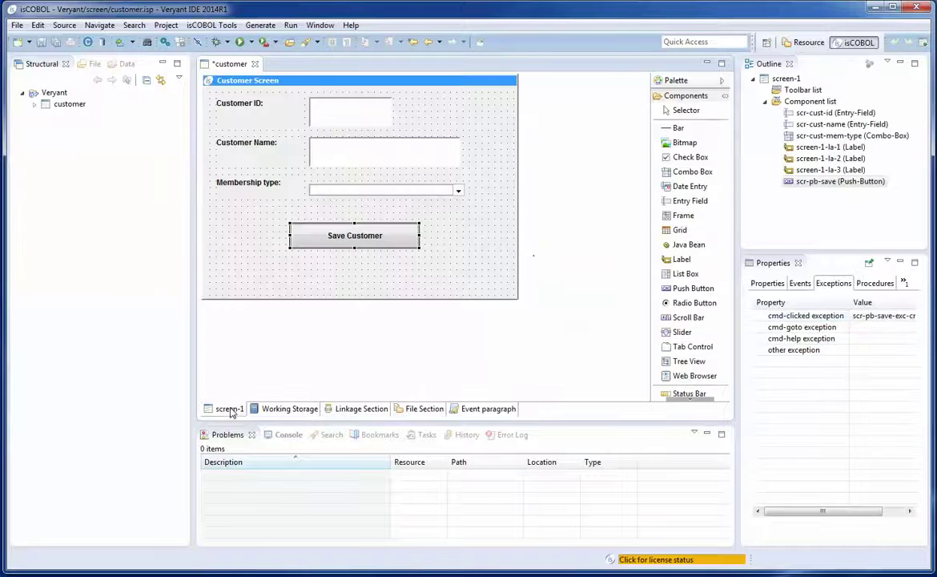
Step: Fill the combo box with items '1. Annual', '2. Quartely' and '3. Trial (1 month)'
{"action": "left_click", "coordinate": [383, 191]}
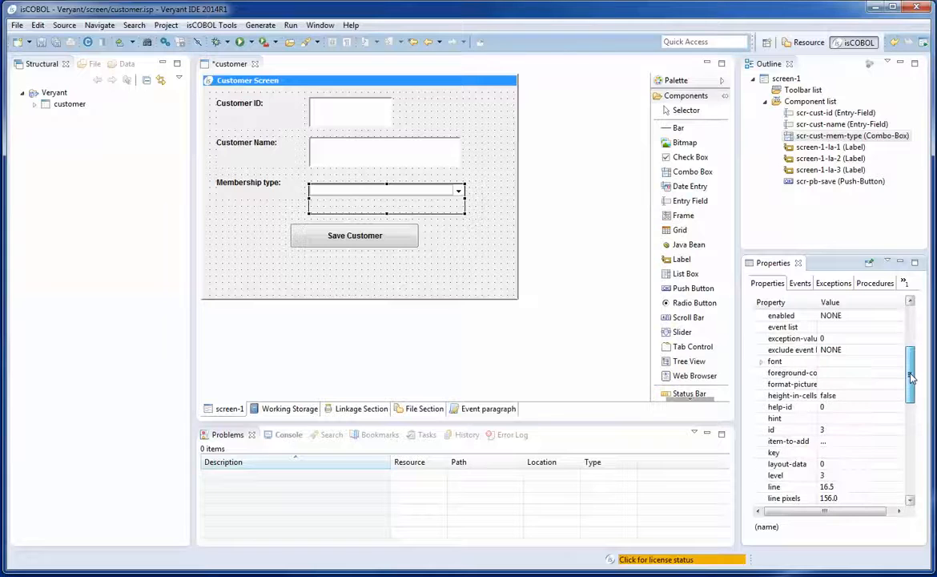
{"action": "left_click", "coordinate": [788, 440]}
{"action": "type", "text": "1."}
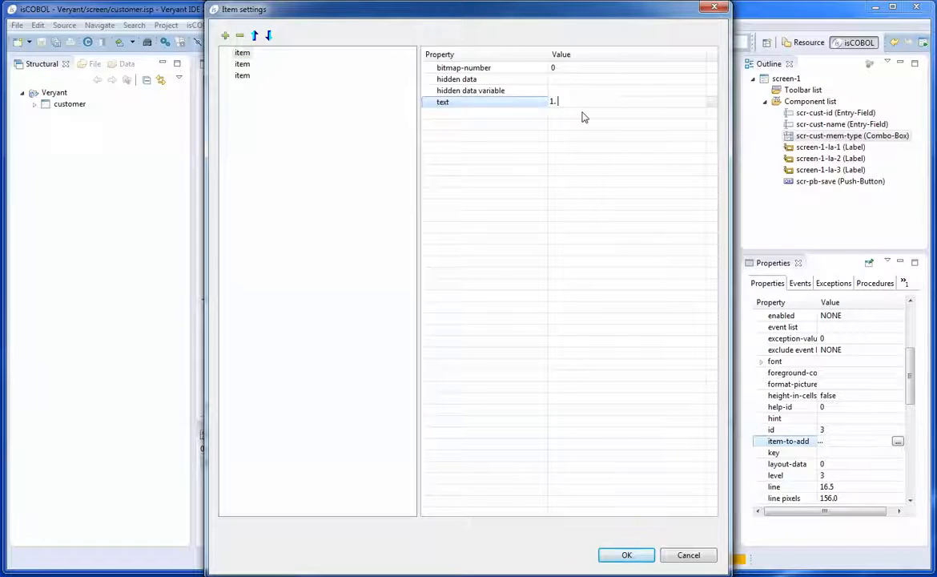
{"action": "type", "text": "Annual"}
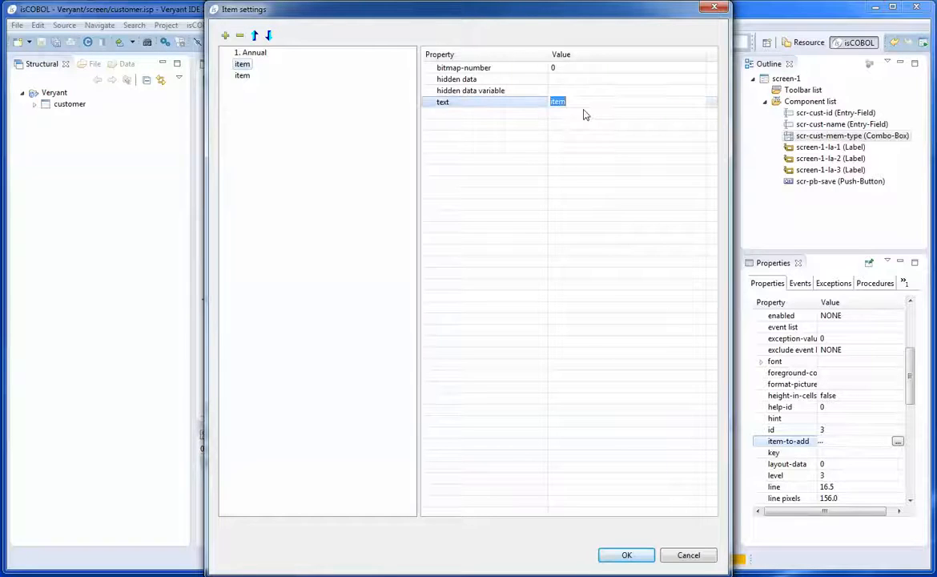
{"action": "type", "text": "2. Quartely"}
{"action": "left_click", "coordinate": [632, 102]}
{"action": "type", "text": "3. Trial (1 month)"}
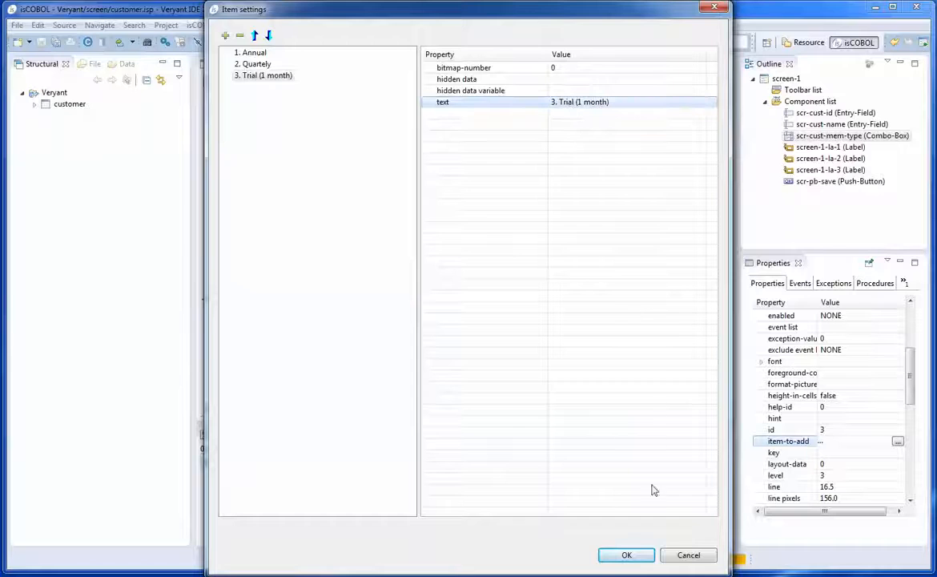
{"action": "left_click", "coordinate": [624, 554]}
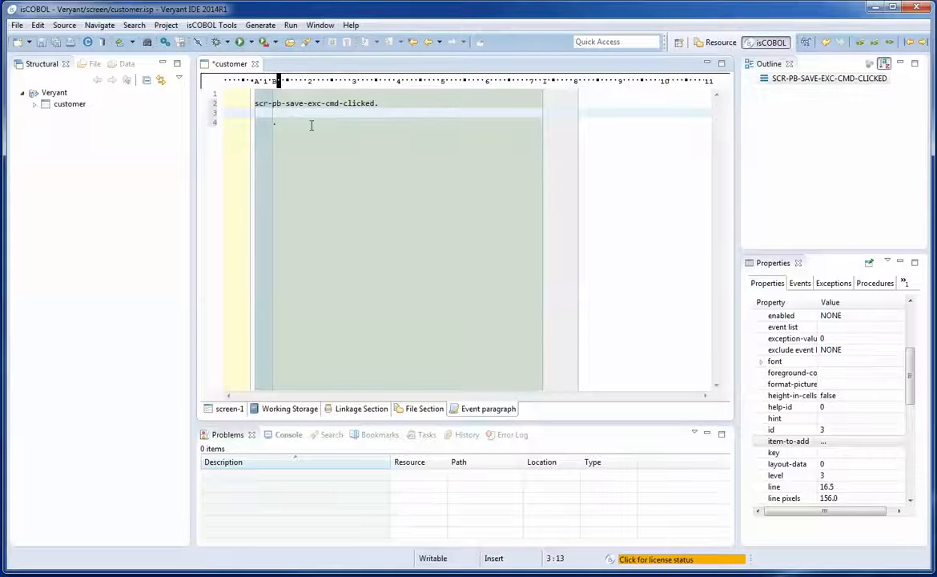
Step: Write INQUIRE scr-cust-id VALUE ws-cust-id in the save handler
{"action": "type", "text": "inquire"}
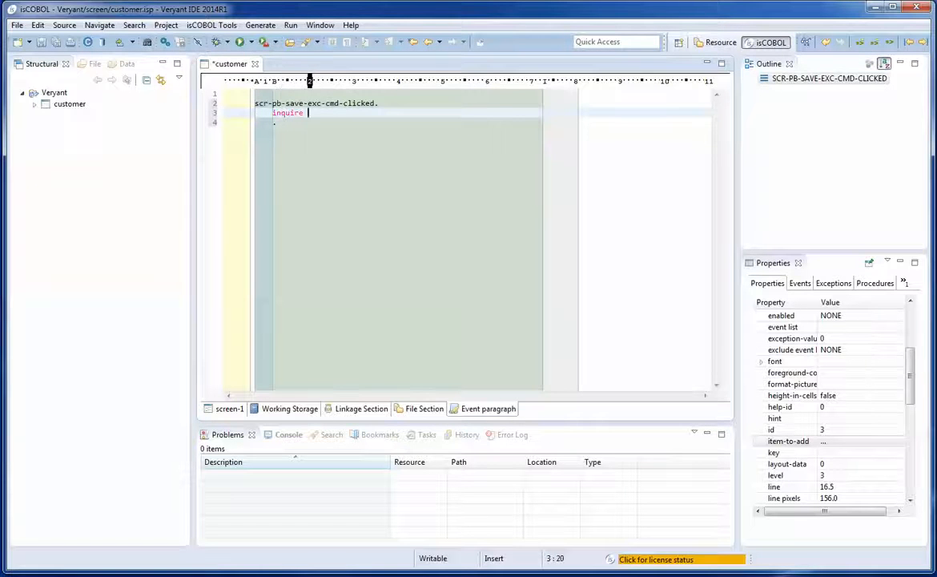
{"action": "type", "text": "scr-cust-id"}
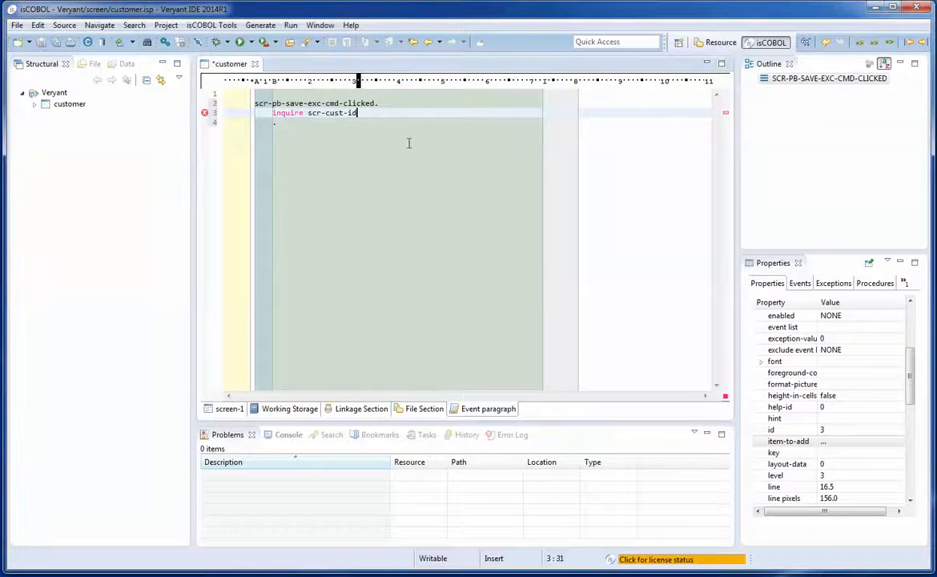
{"action": "type", "text": "value w"}
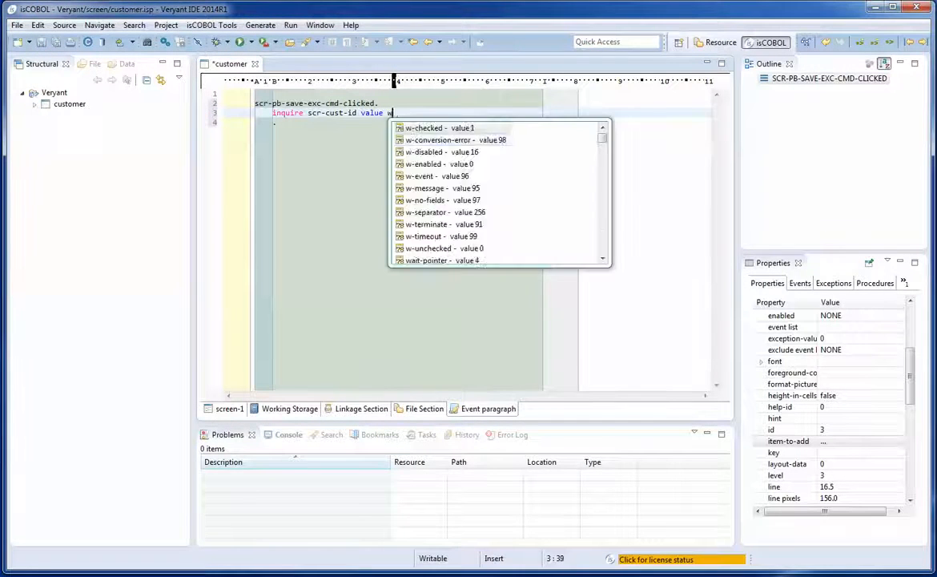
{"action": "type", "text": "ws-cust-id"}
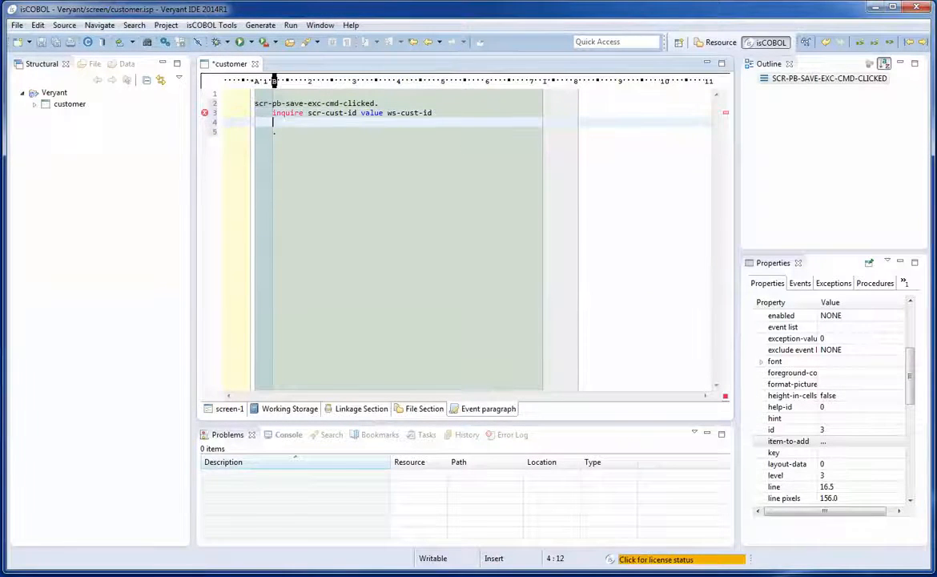
Step: Add INQUIRE statements reading scr-cust-name and scr-cust-mem-type into their ws- variables
{"action": "type", "text": "inquire scr-cust-name value ws"}
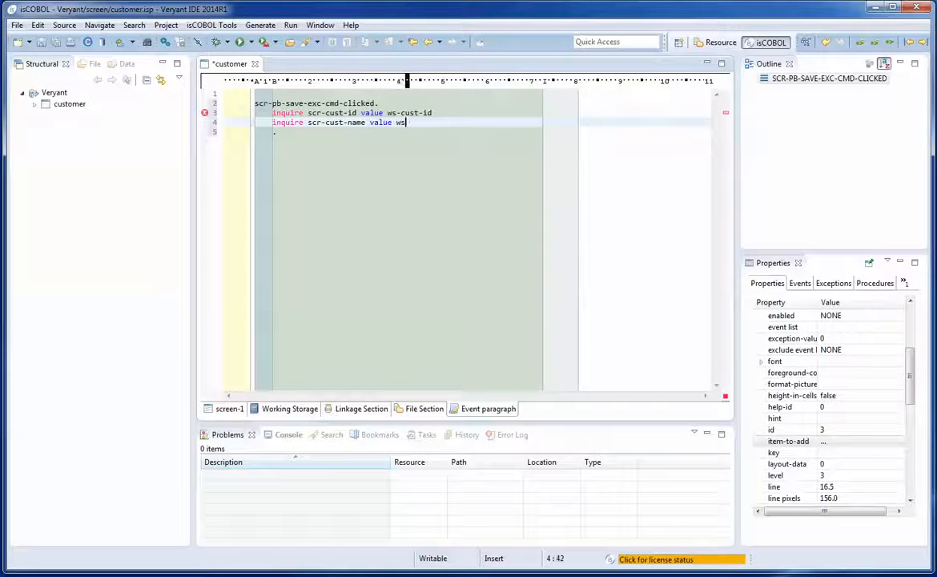
{"action": "type", "text": "-cust-name"}
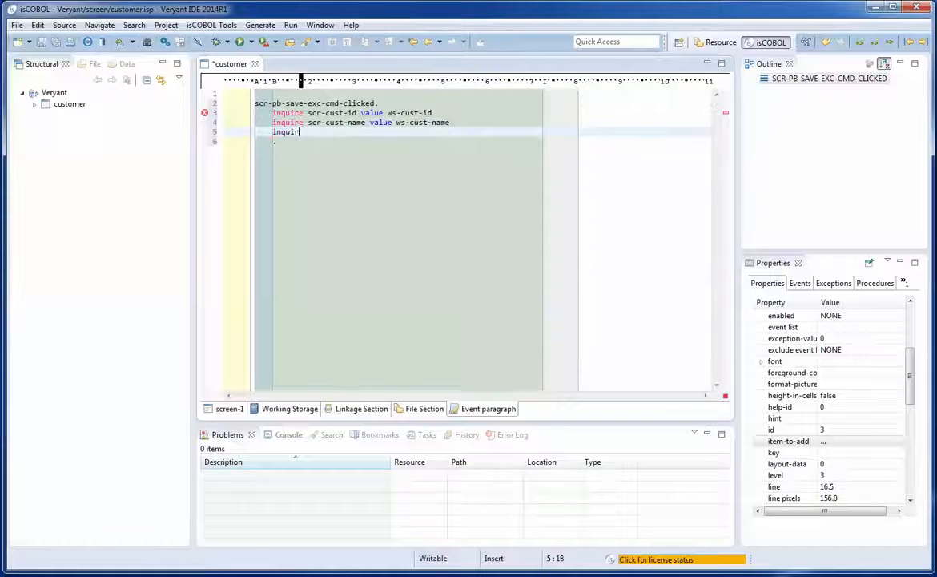
{"action": "type", "text": "scr-cust-"}
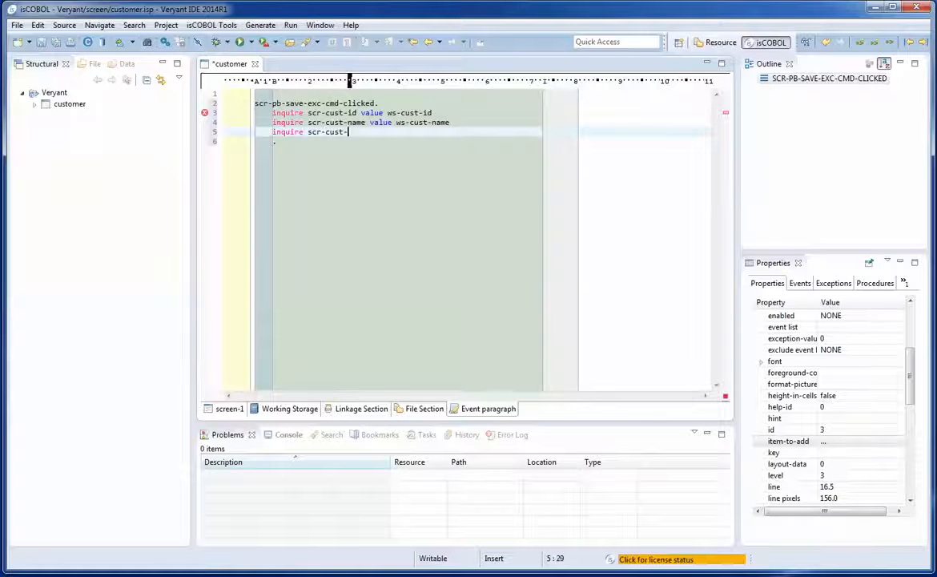
{"action": "type", "text": "mem-type value ws-cust-mem-type"}
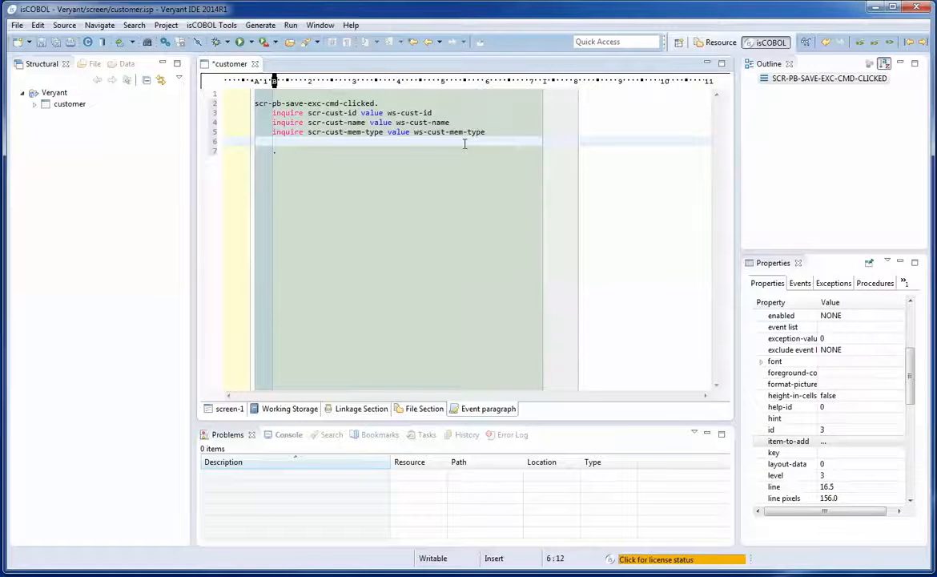
Step: Add DISPLAY MESSAGE "Saving customer ..." with ws-cust-id, ws-cust-name and ws-cust-mem-type separated by x"0d0a"
{"action": "type", "text": "display"}
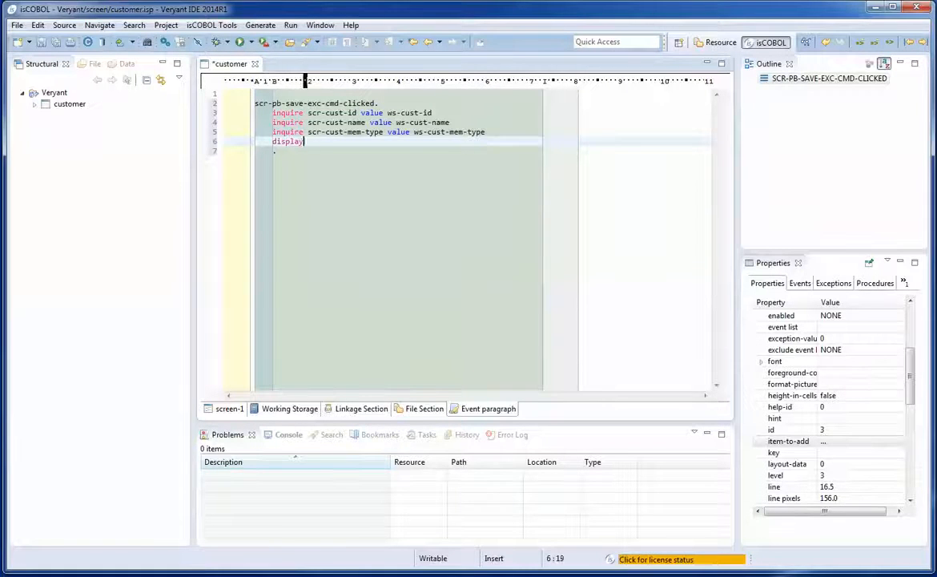
{"action": "type", "text": "message \"S"}
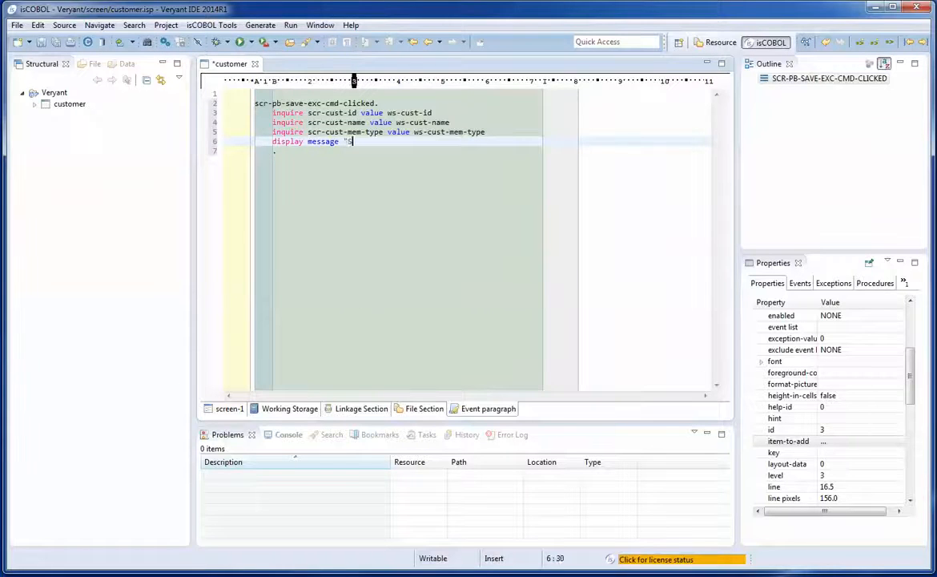
{"action": "type", "text": "aving customer ...\" x"}
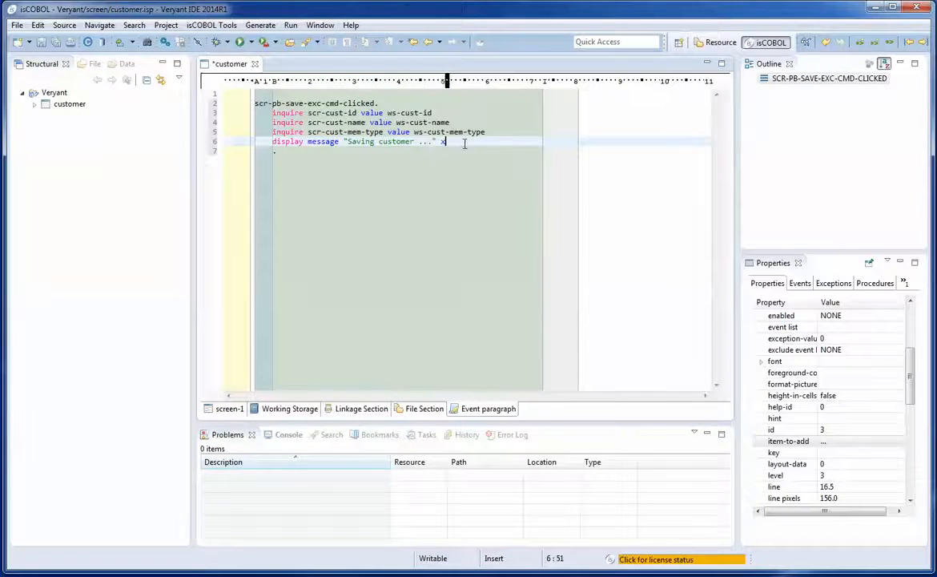
{"action": "type", "text": "\"0d0a\""}
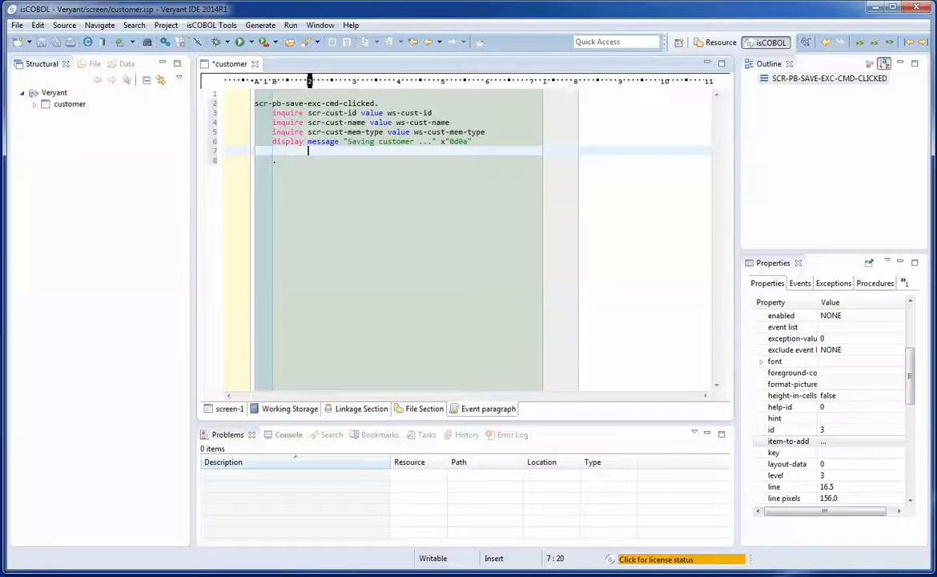
{"action": "type", "text": "ws-cust-id x\"0d0a\""}
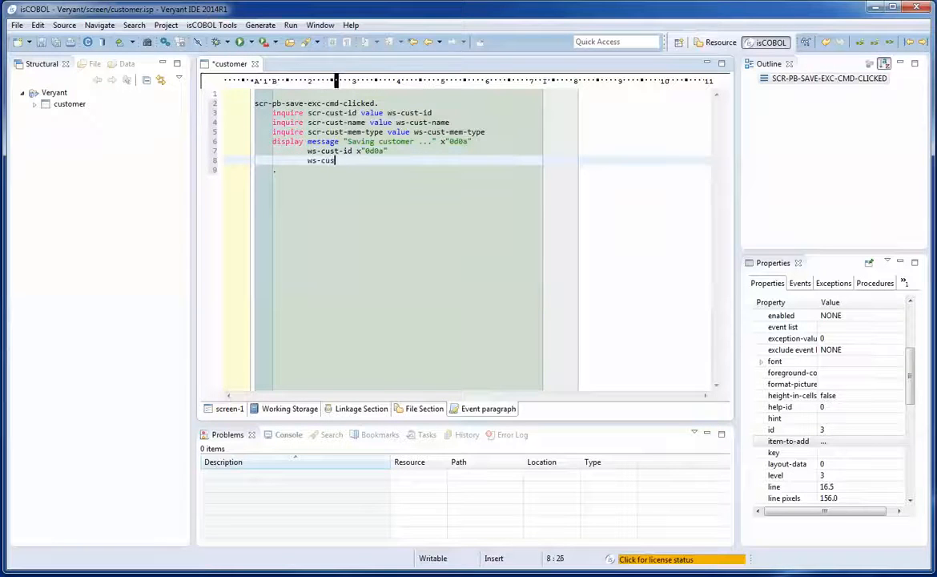
{"action": "type", "text": "-name x\"0d0a\""}
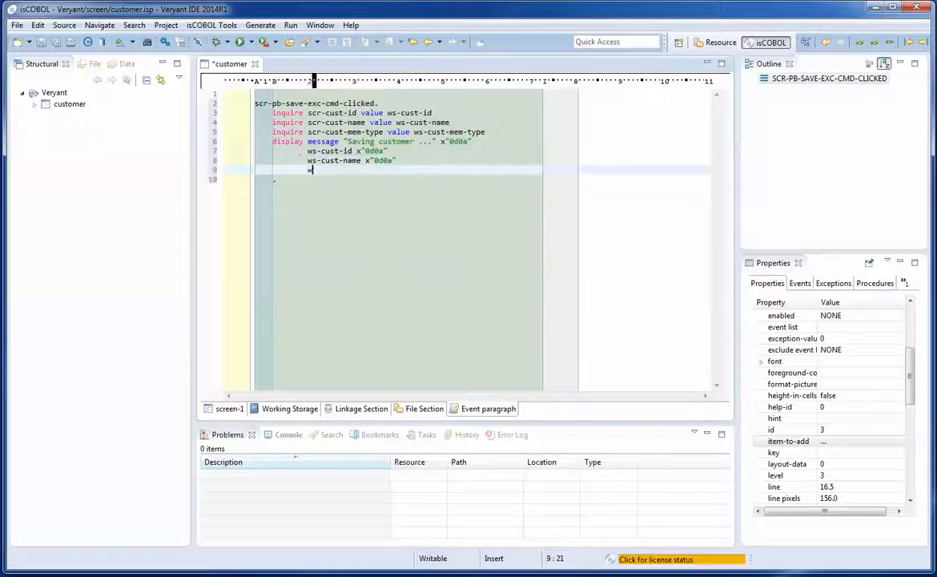
{"action": "type", "text": "ws-cust-"}
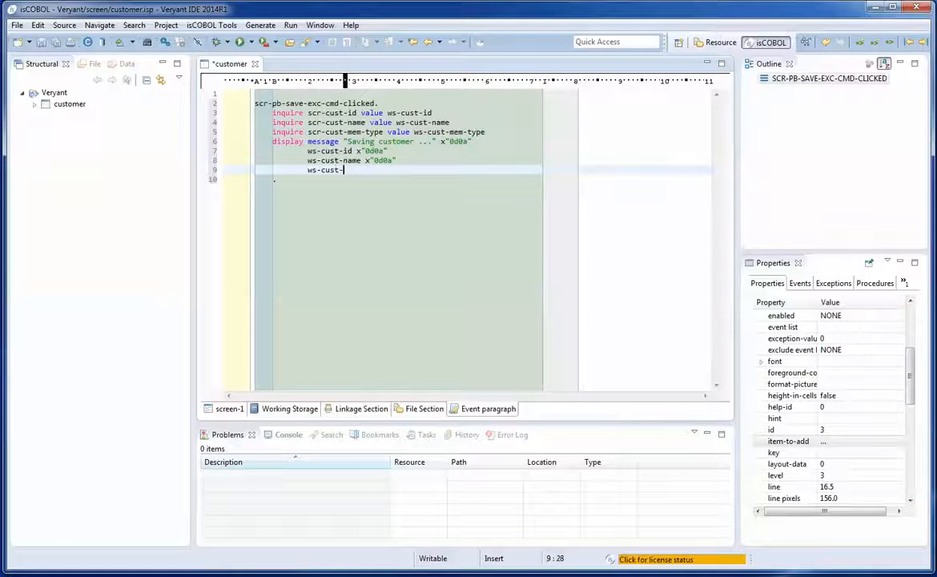
{"action": "type", "text": "mem-type"}
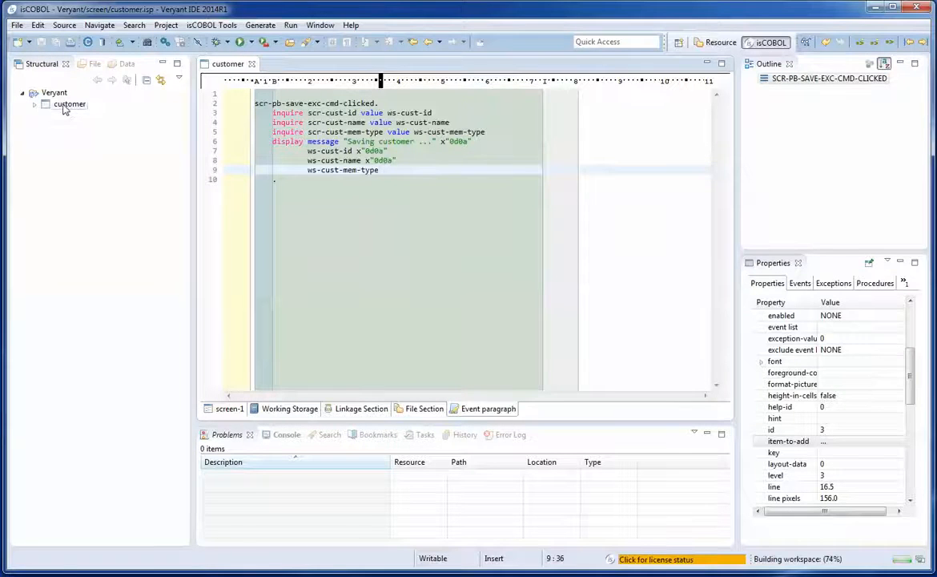
{"action": "right_click", "coordinate": [69, 104]}
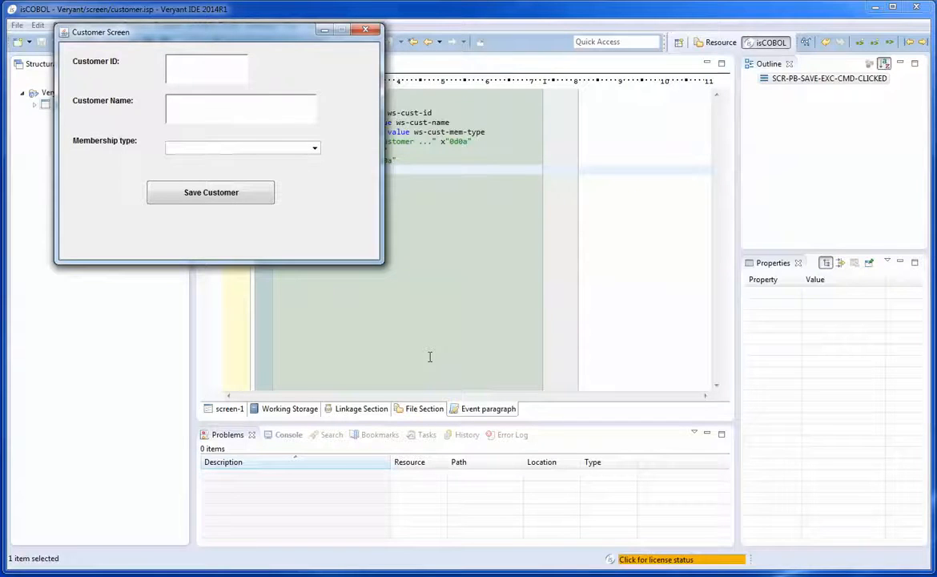
Step: Enter customer ABC123, Adam Smith with membership 2. Quartely, and click Save Customer
{"action": "type", "text": "ABC123"}
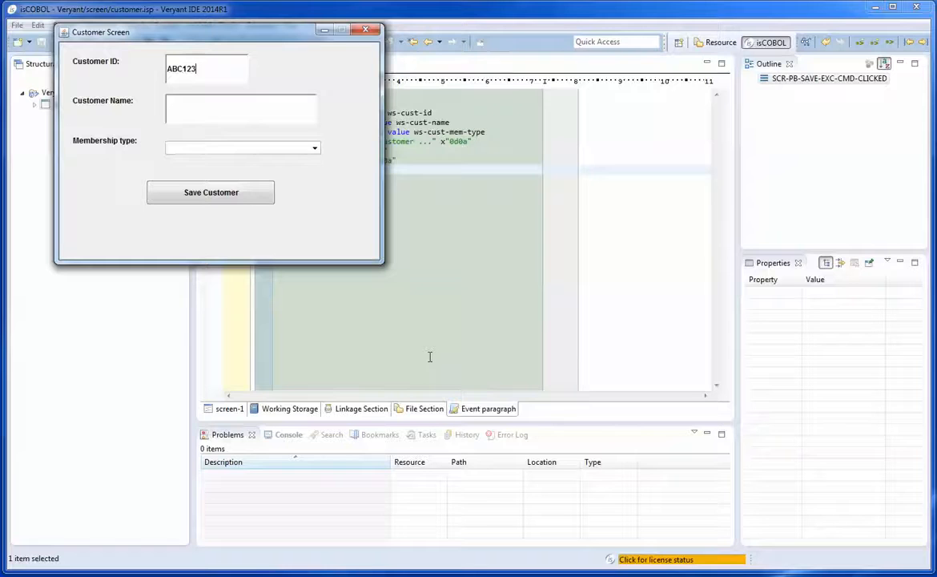
{"action": "type", "text": "Adam"}
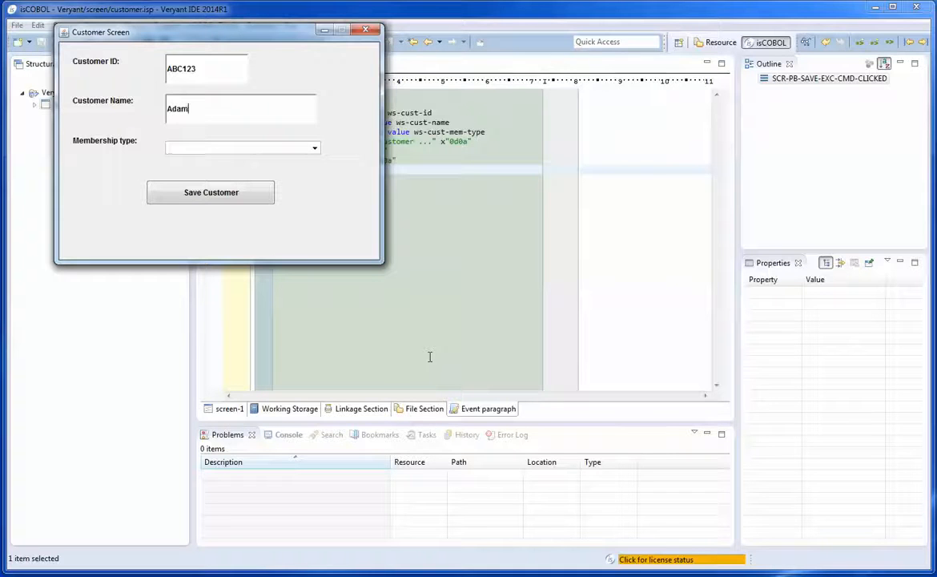
{"action": "type", "text": "Smith"}
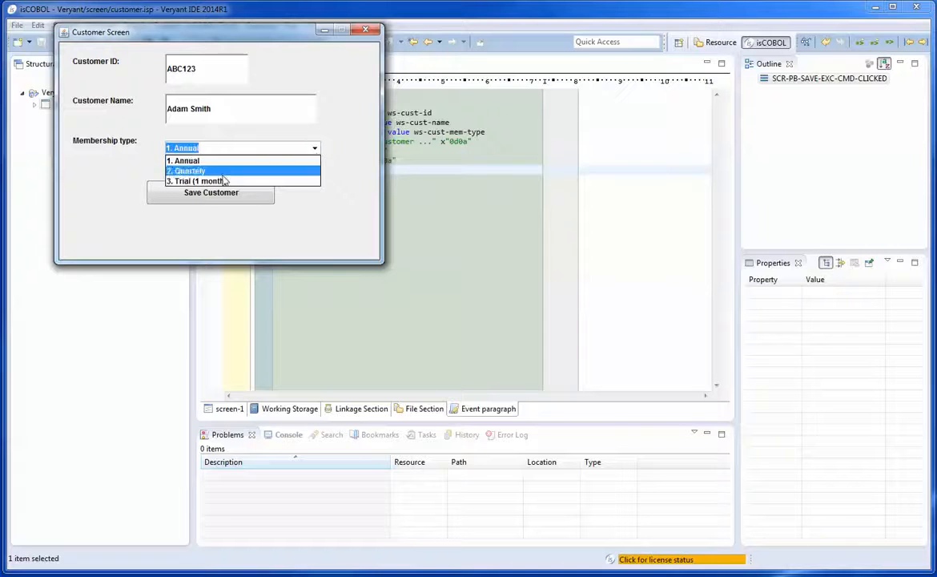
{"action": "left_click", "coordinate": [186, 170]}
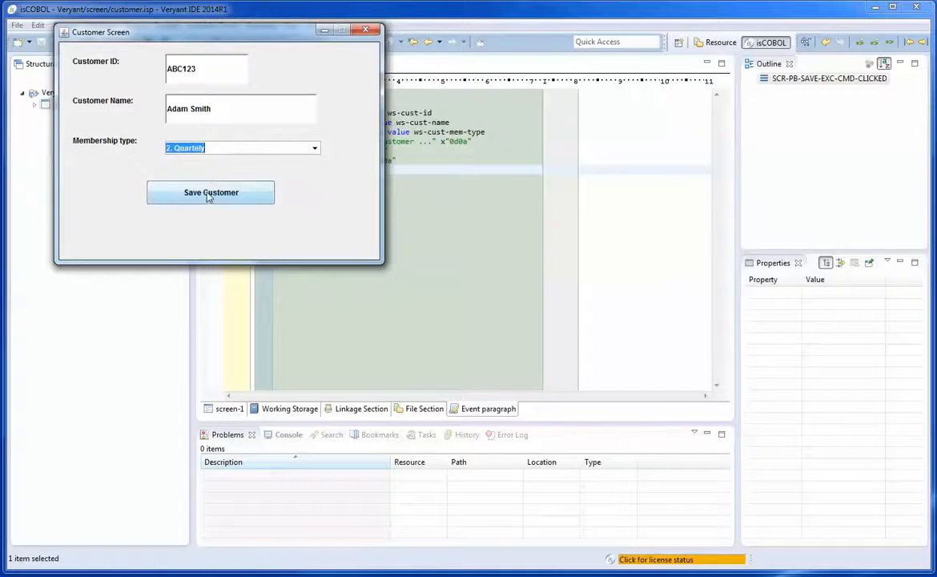
{"action": "left_click", "coordinate": [210, 192]}
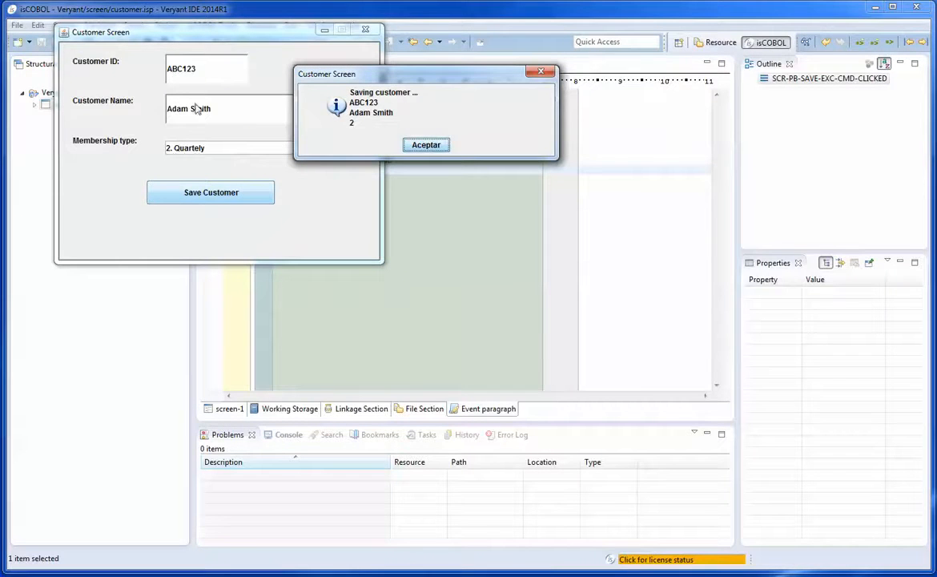
{"action": "mouse_move", "coordinate": [249, 145]}
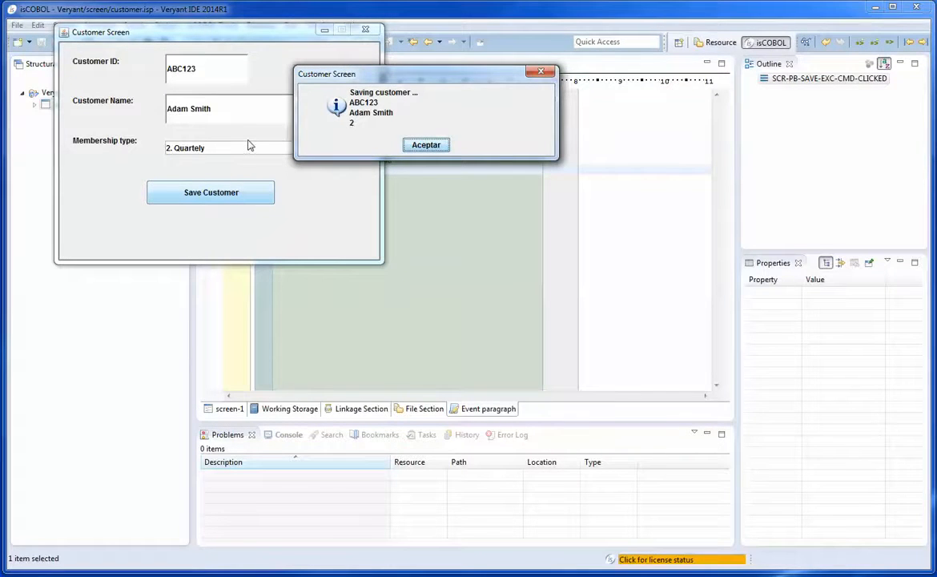
{"action": "mouse_move", "coordinate": [433, 133]}
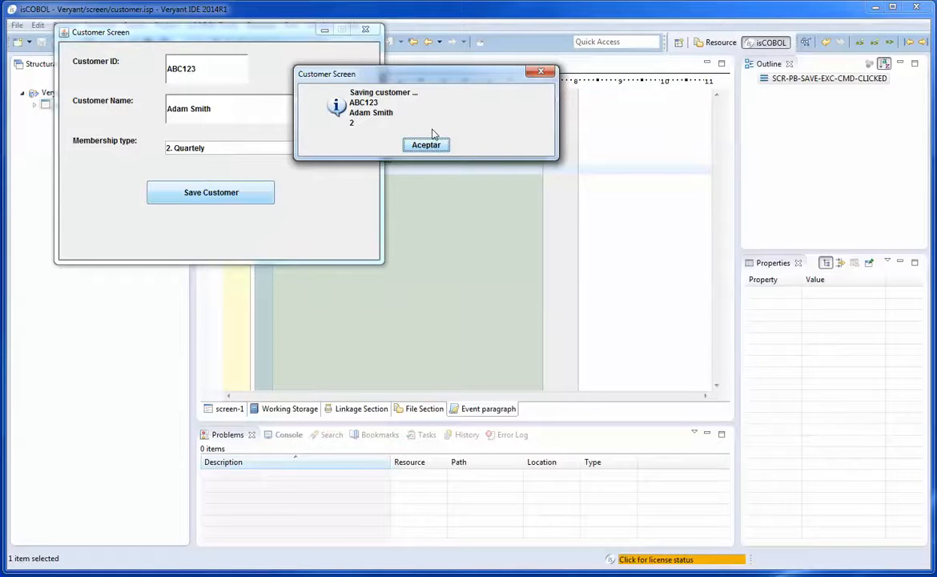